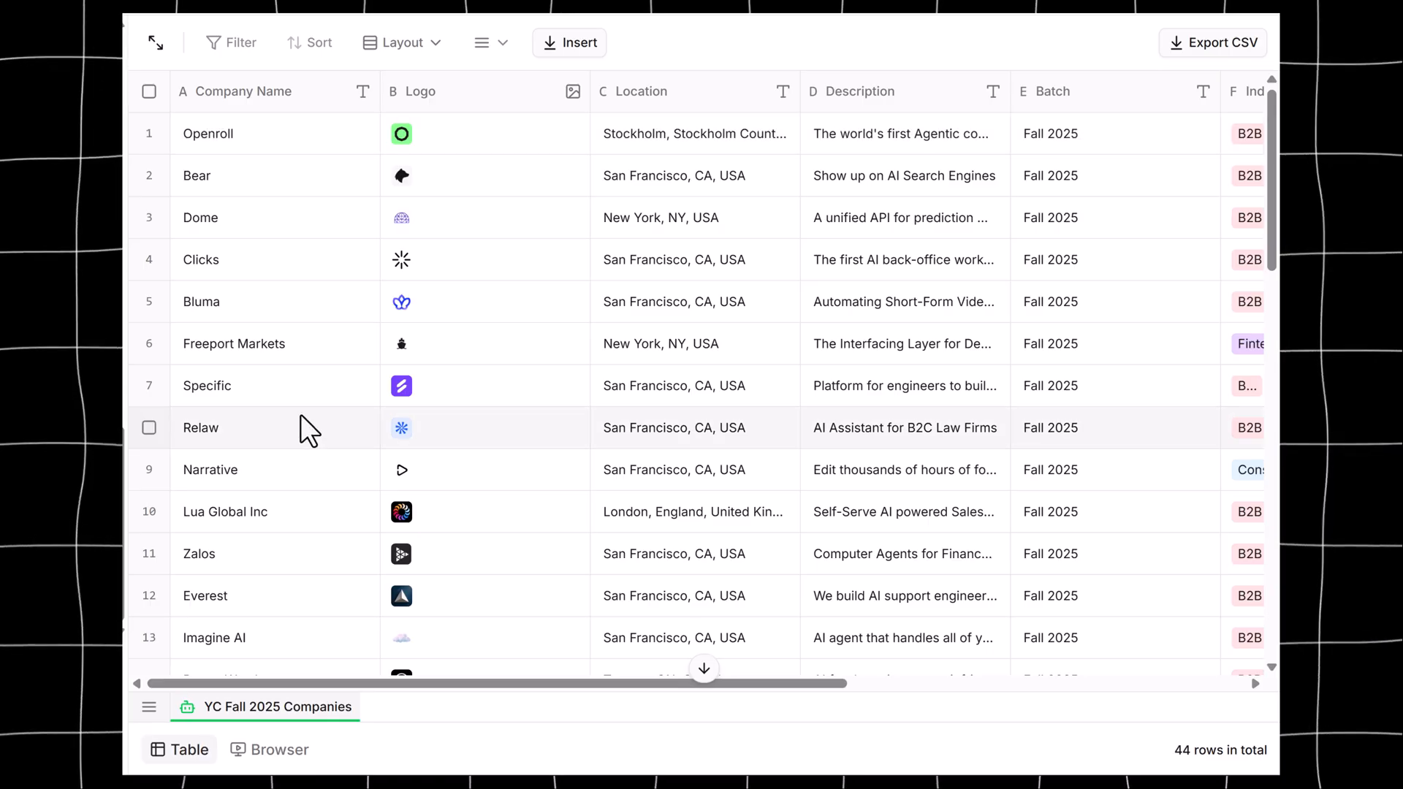
Scroll the 44-company YC Fall 2025 table, then show its YC directory source page
scroll("down", 3)
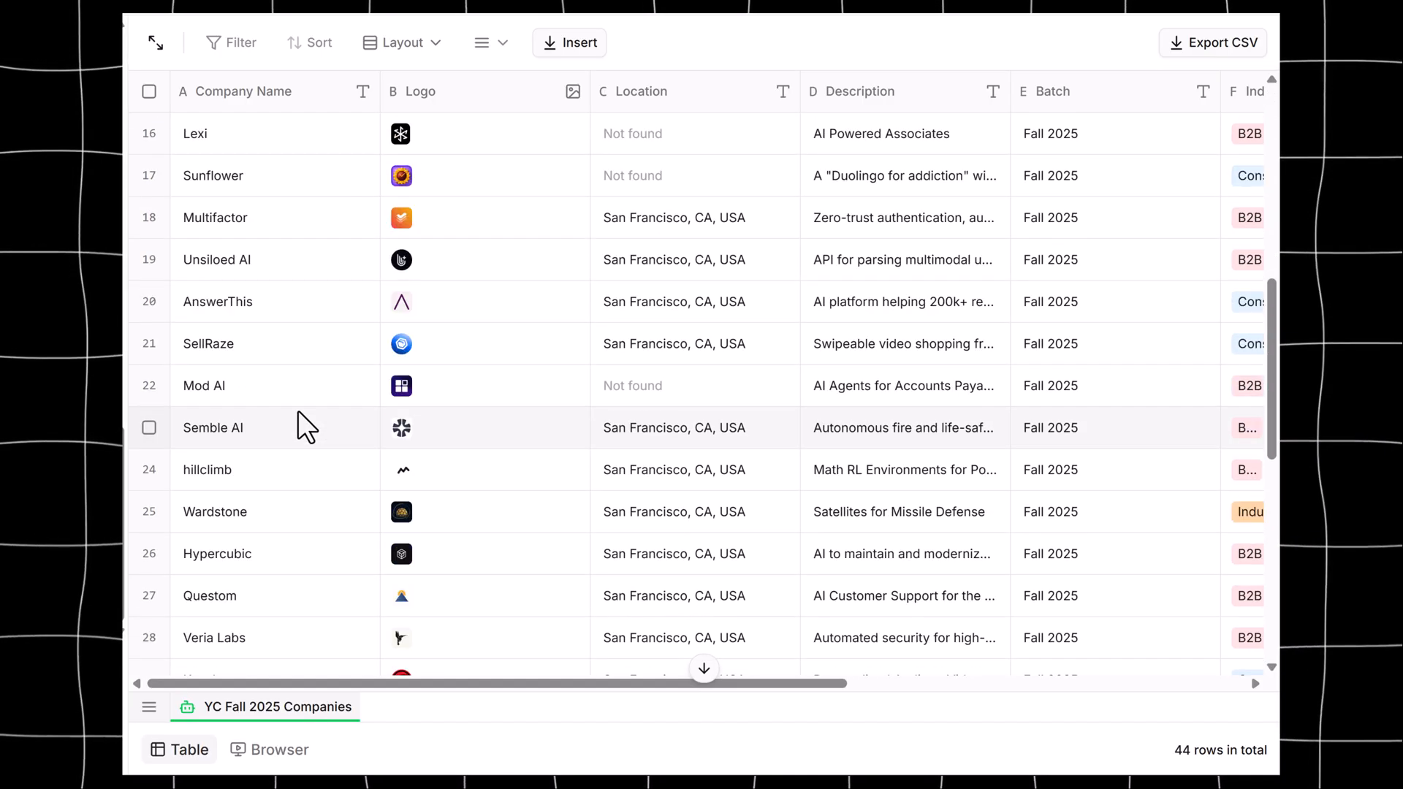
left_click(279, 750)
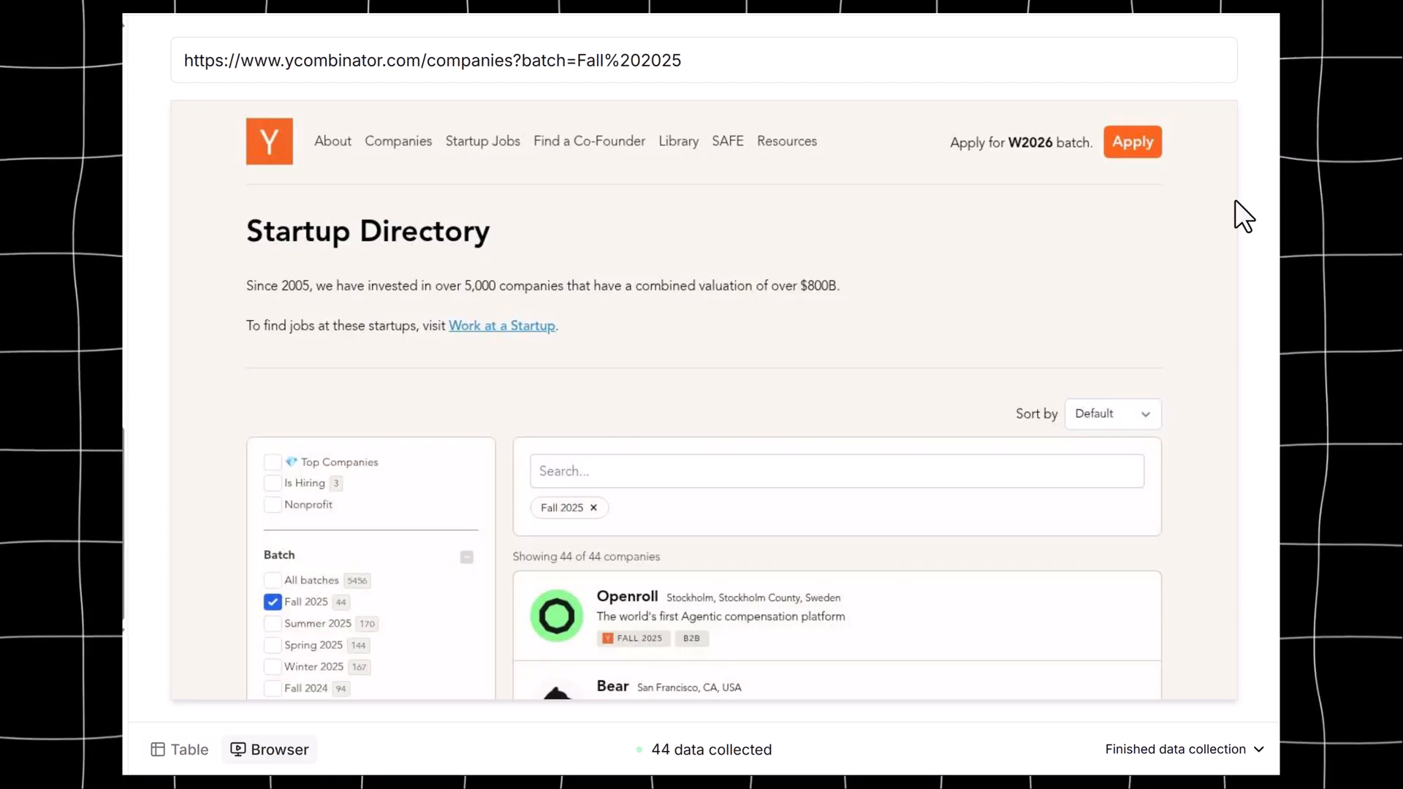
mouse_move(486, 700)
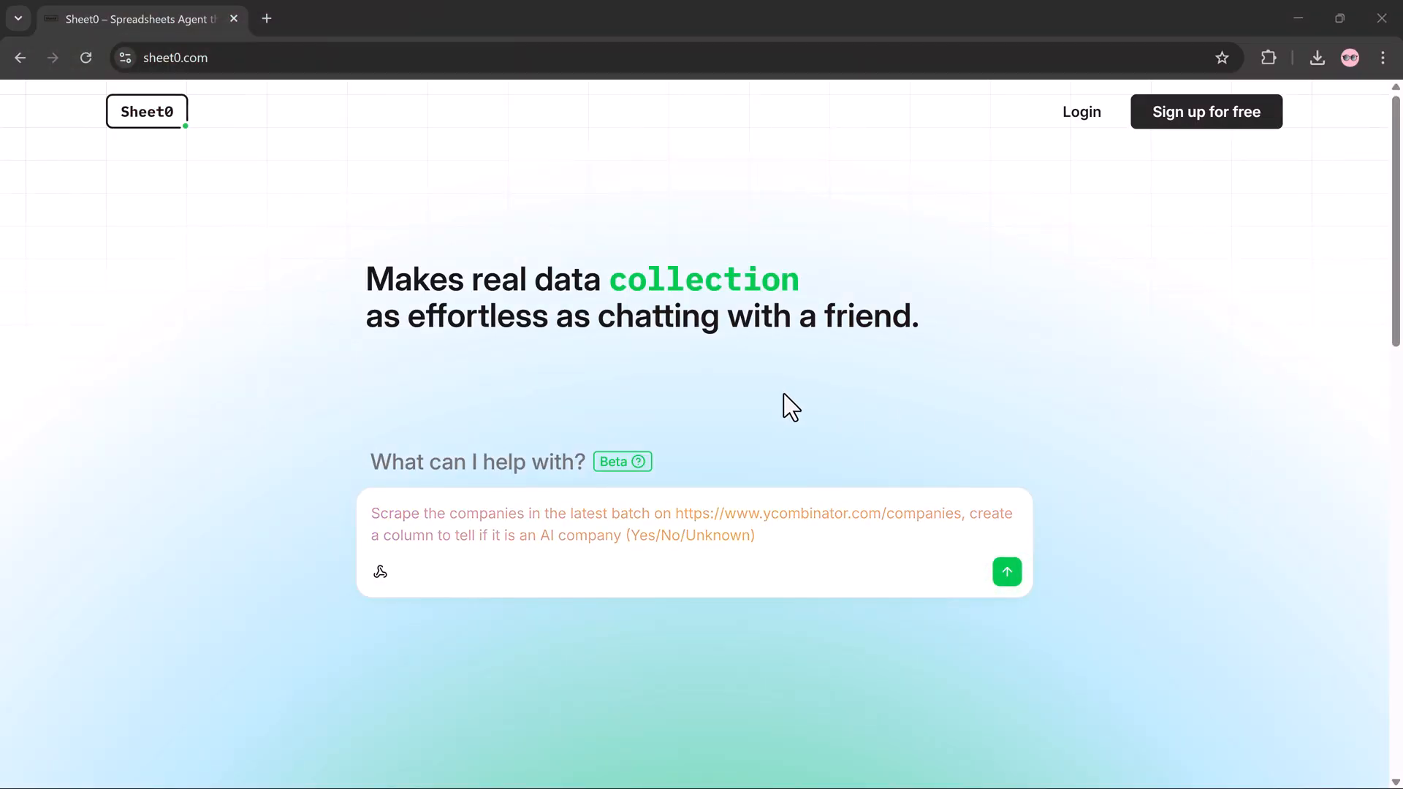
scroll("down", 3)
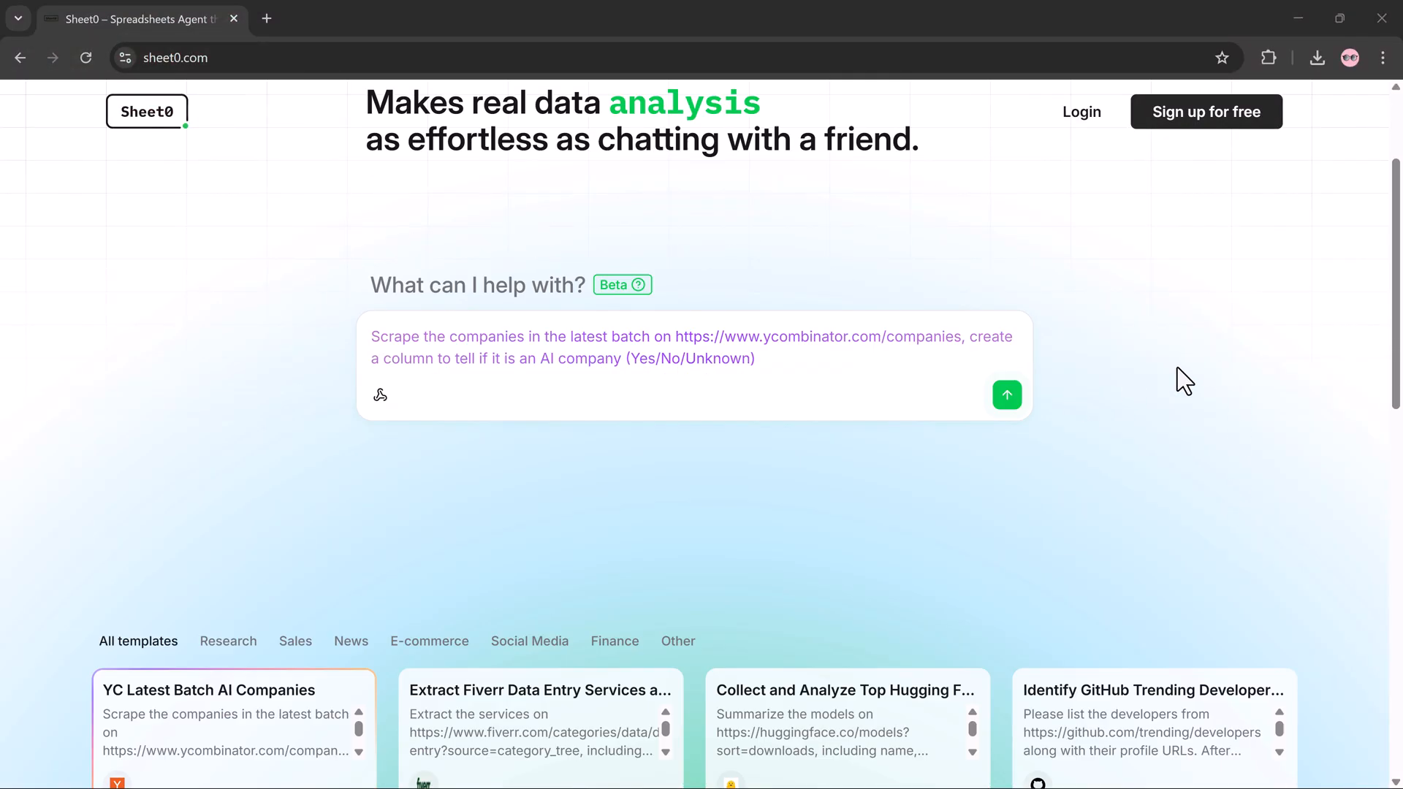
scroll("down", 3)
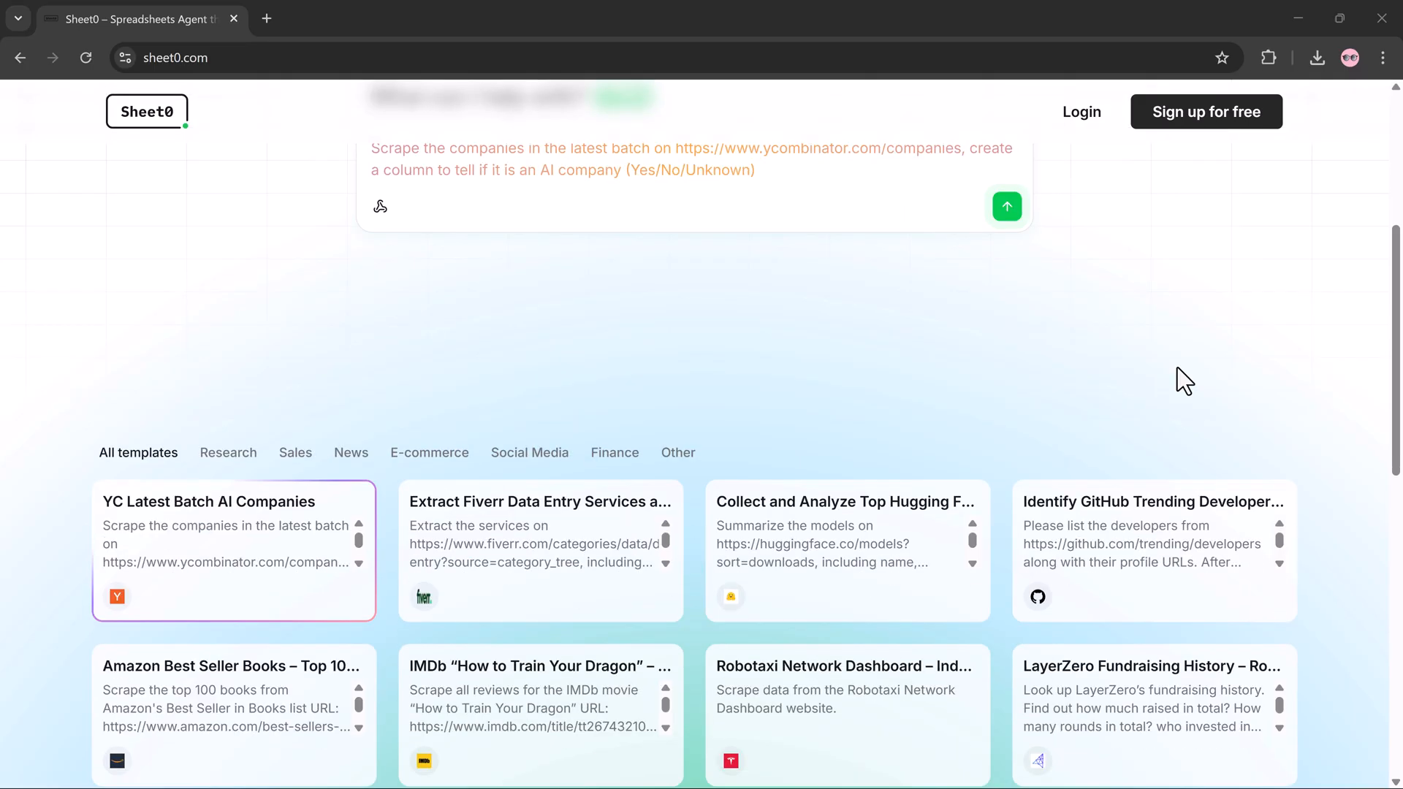
scroll("down", 3)
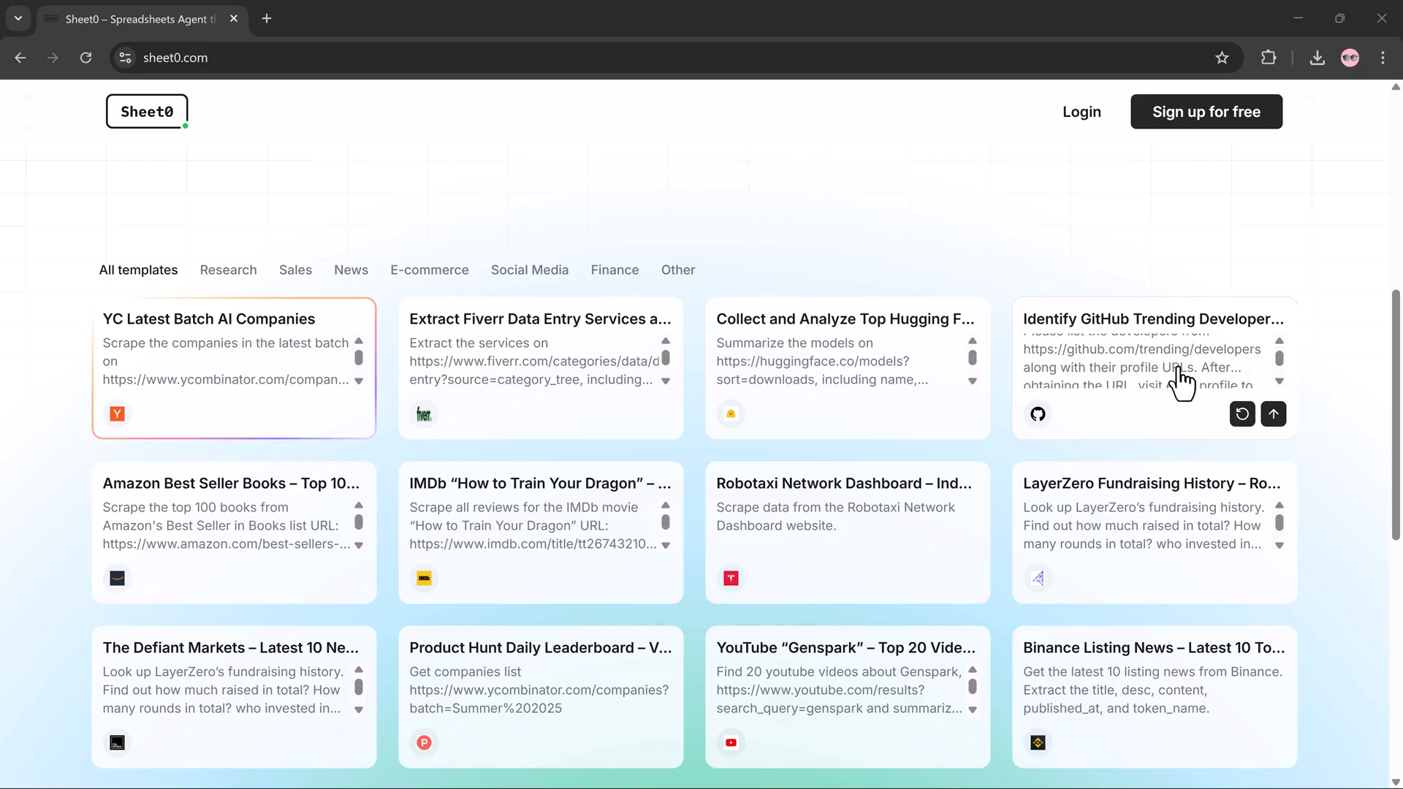
scroll("down", 3)
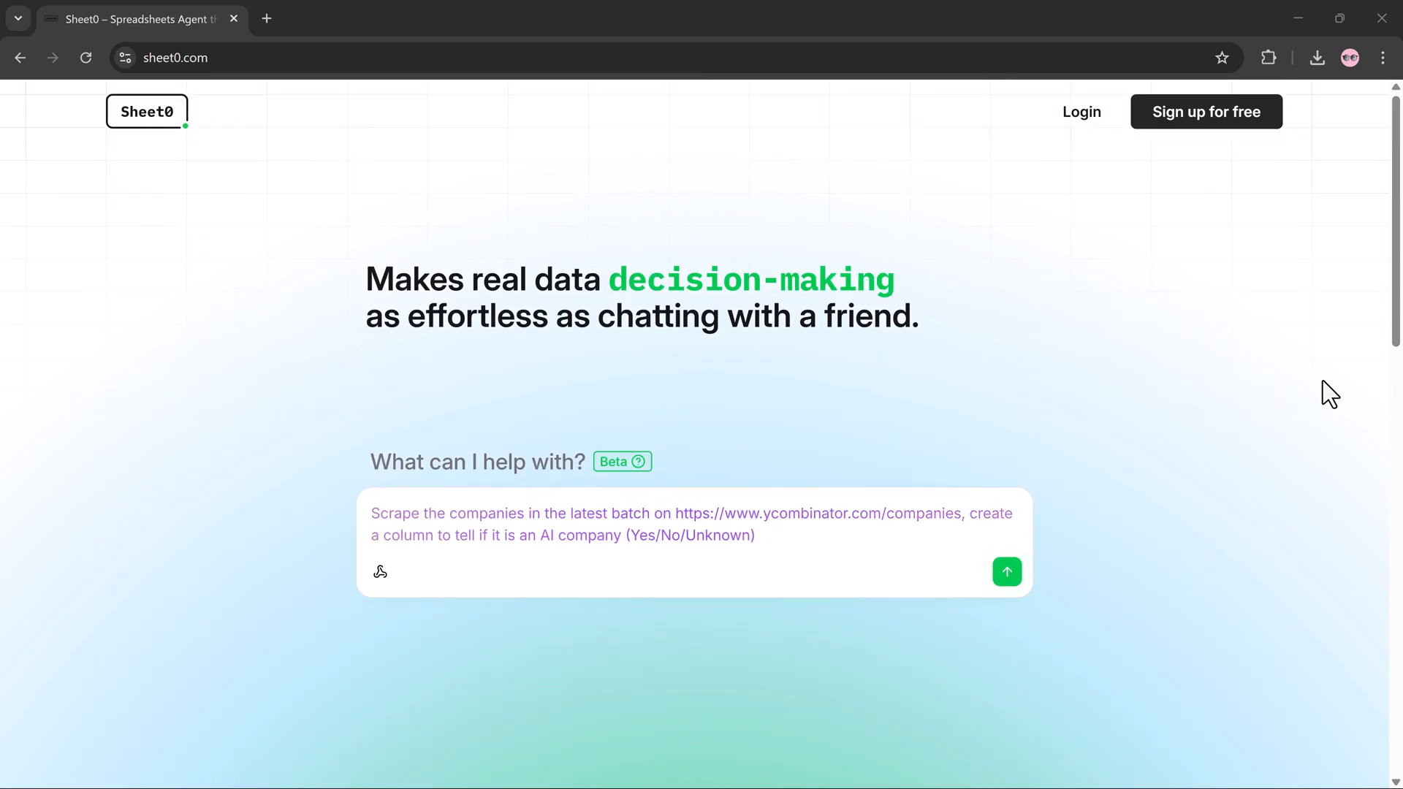
scroll("down", 3)
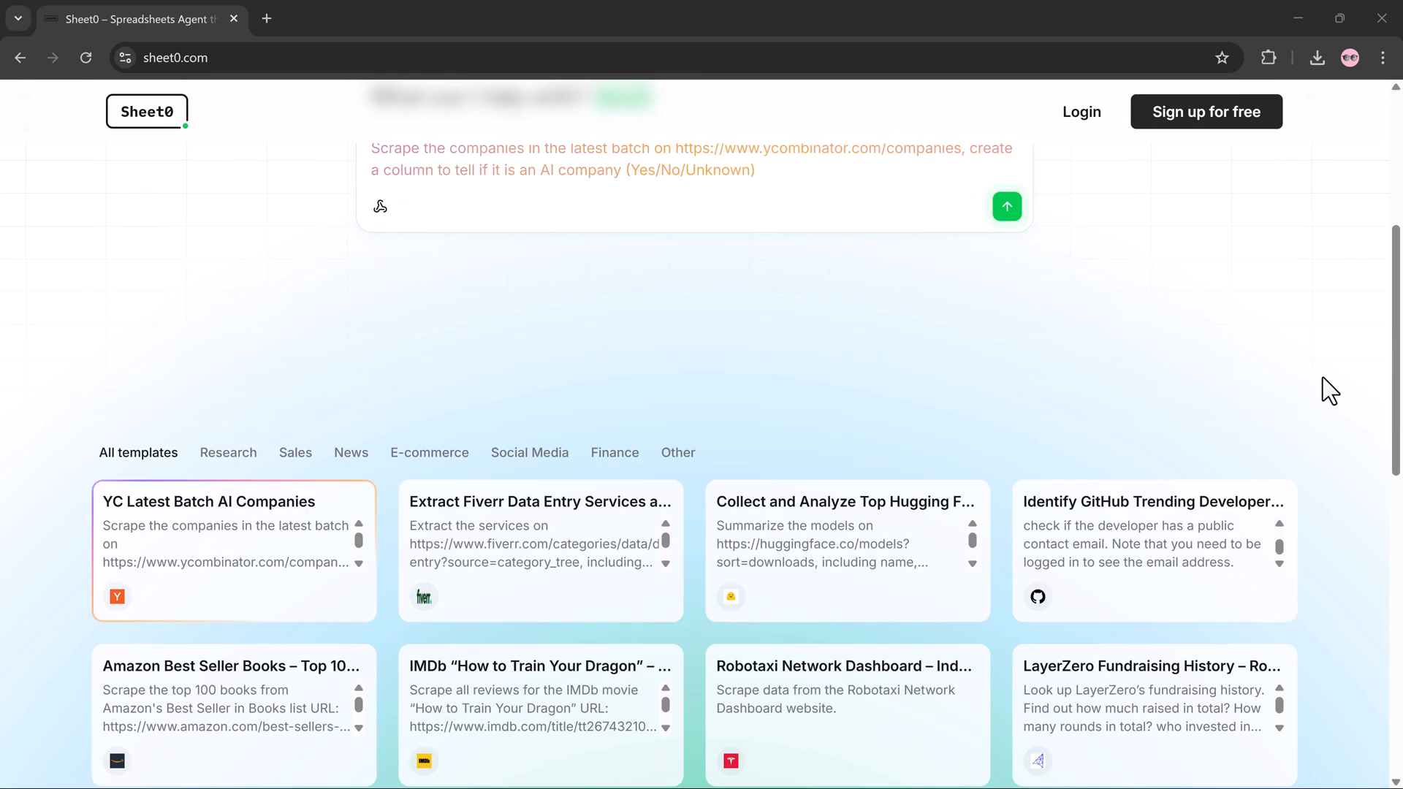
scroll("down", 3)
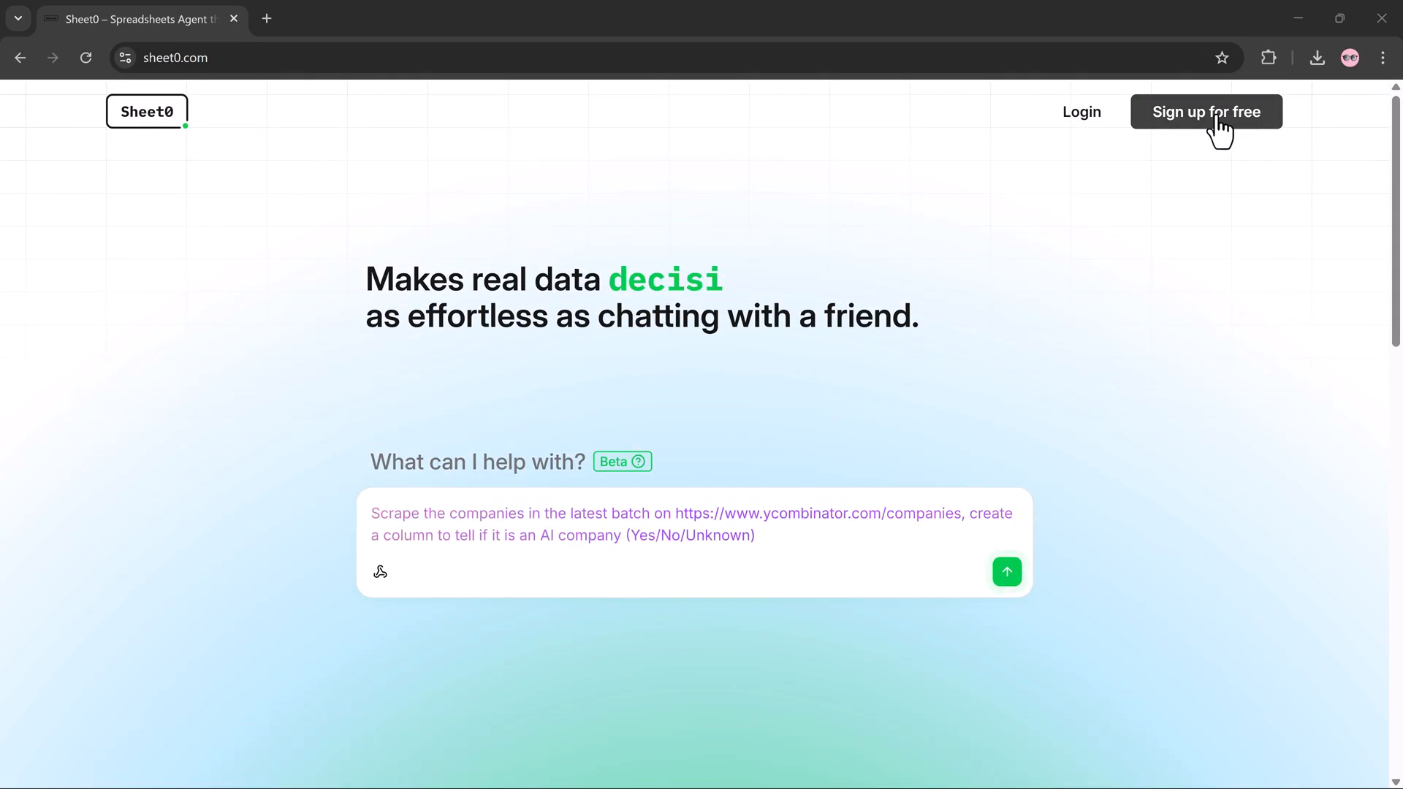
Sign in to Sheet0 with a Google account via Sign up for free
left_click(1205, 111)
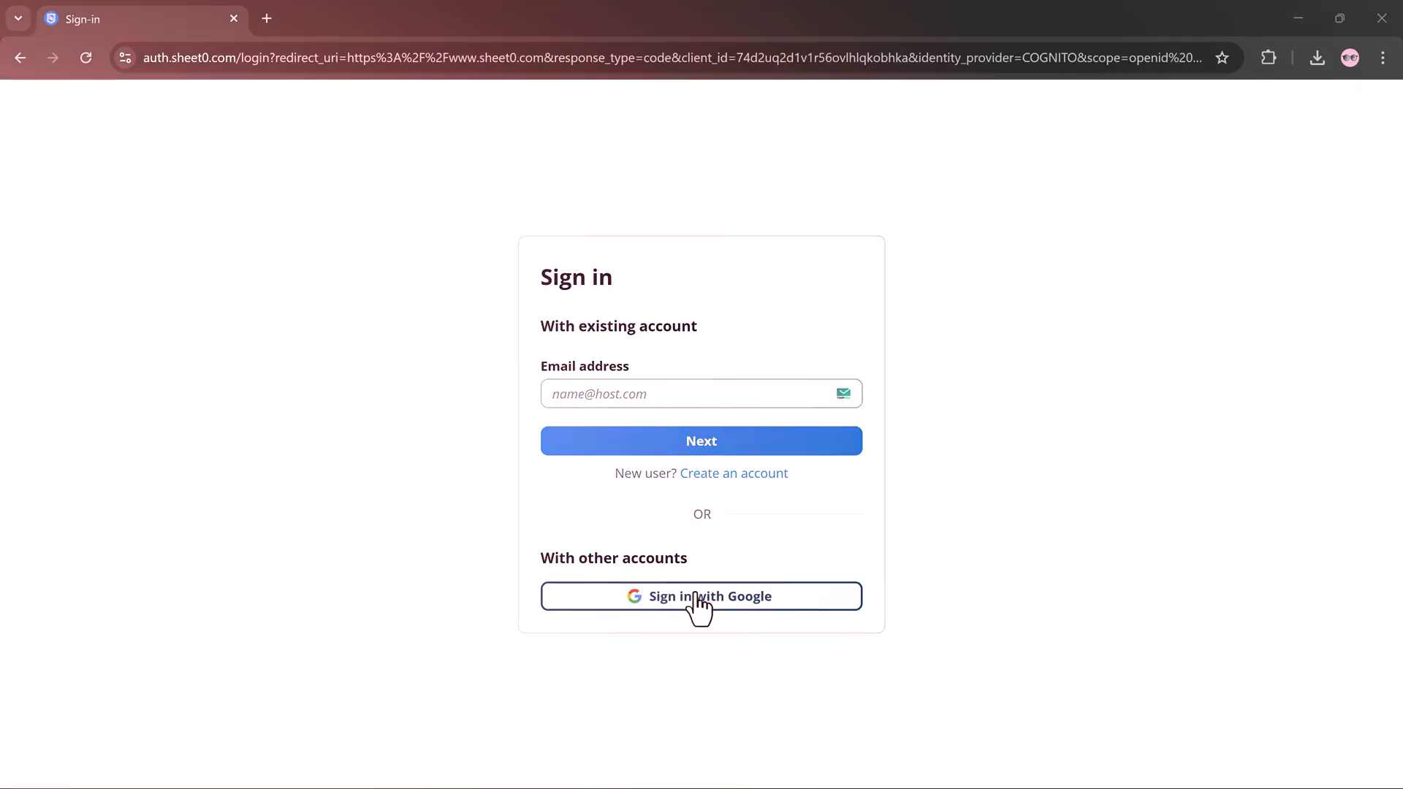
left_click(701, 597)
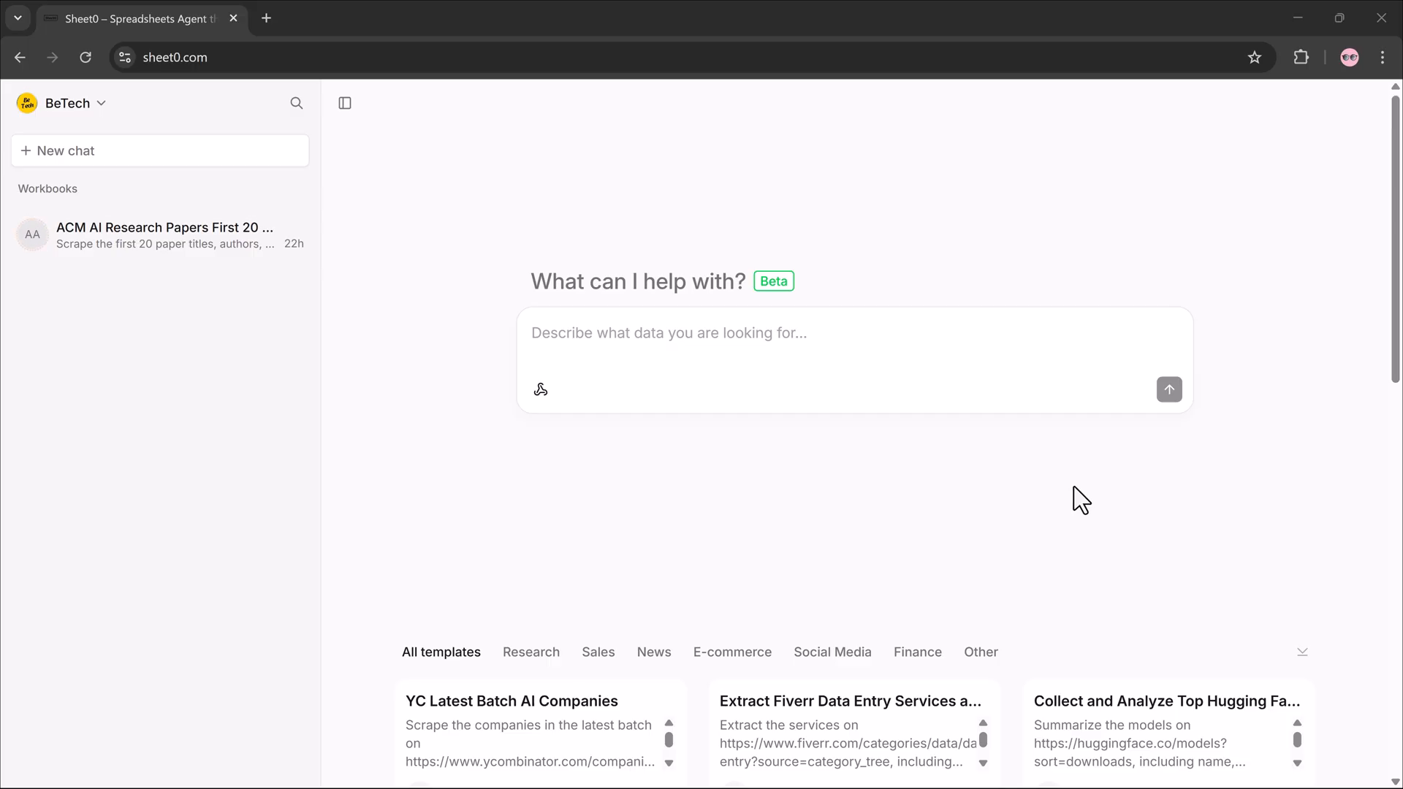
Focus the prompt box to start the OpenWeatherMap San Francisco weather request
left_click(616, 350)
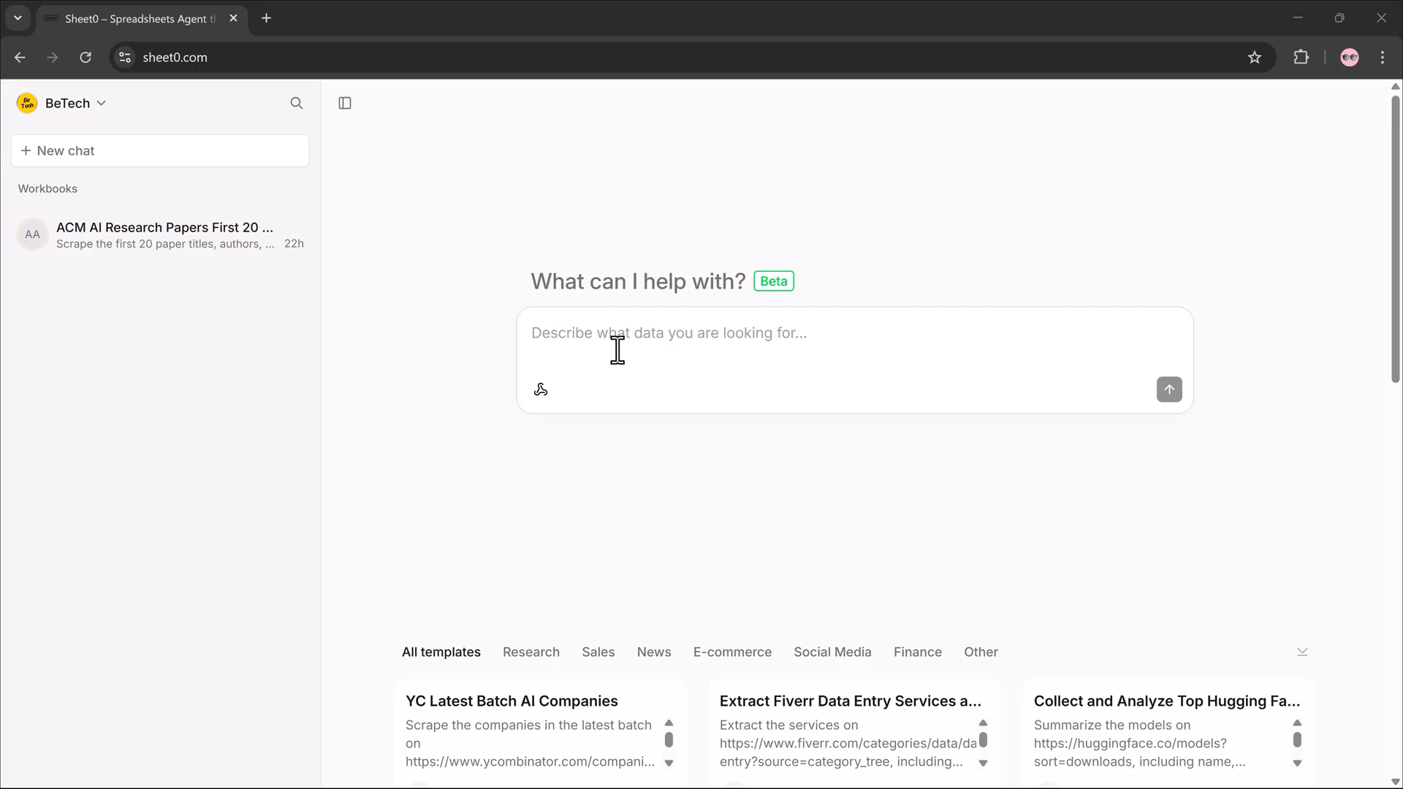
mouse_move(658, 358)
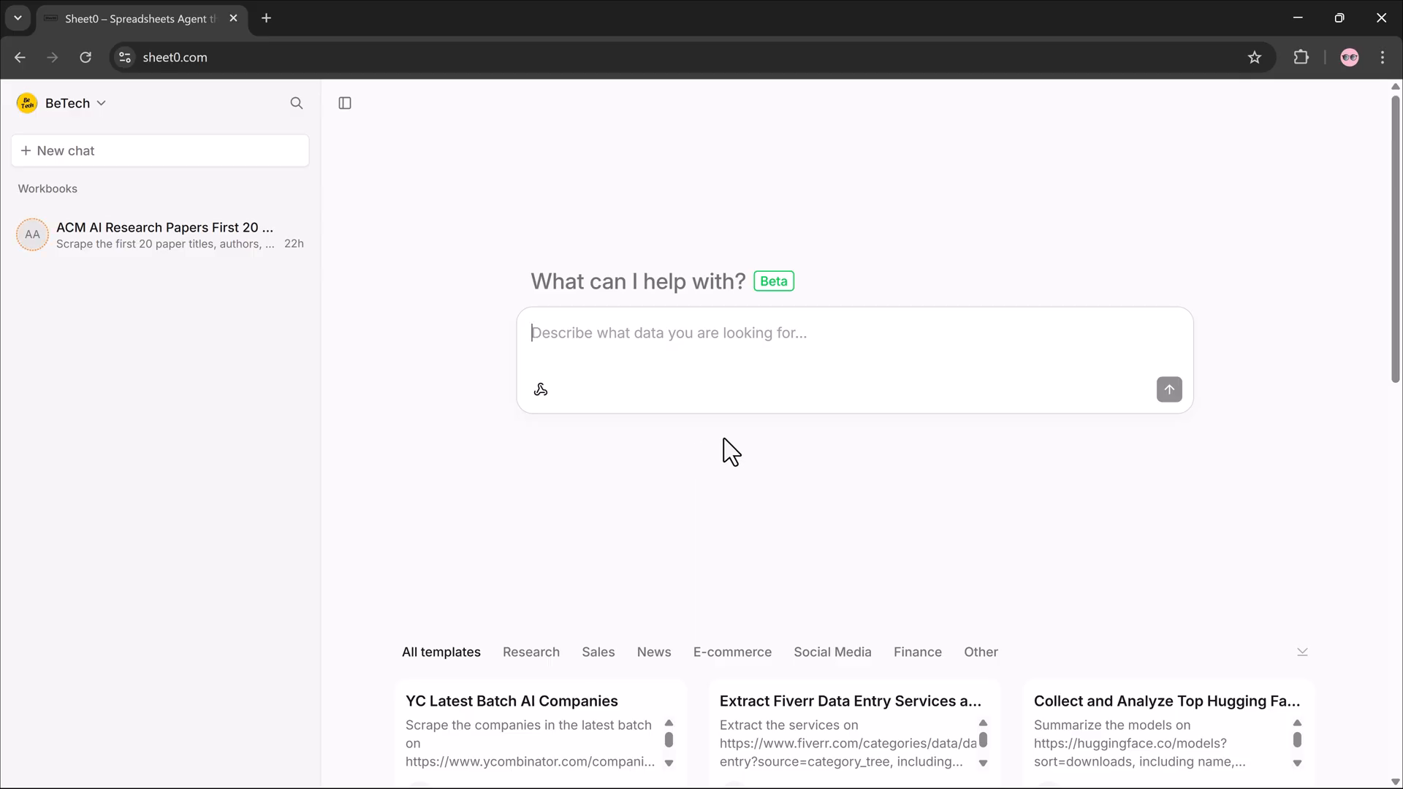
mouse_move(884, 278)
type("Scrape the temperature, humidity, and weather description for San Francisco from https://openweathermap.org/city/5391959 from today to august 17.")
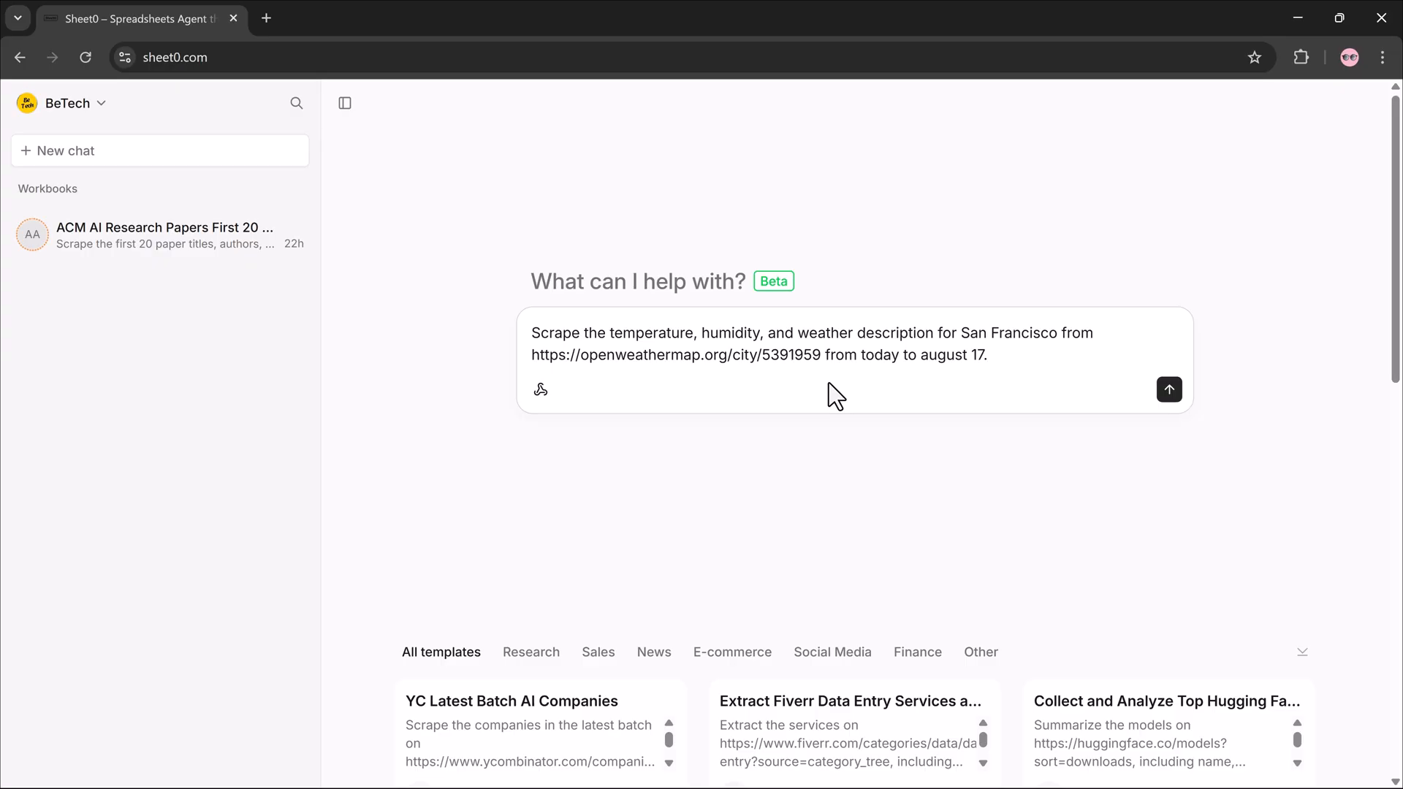
mouse_move(1170, 389)
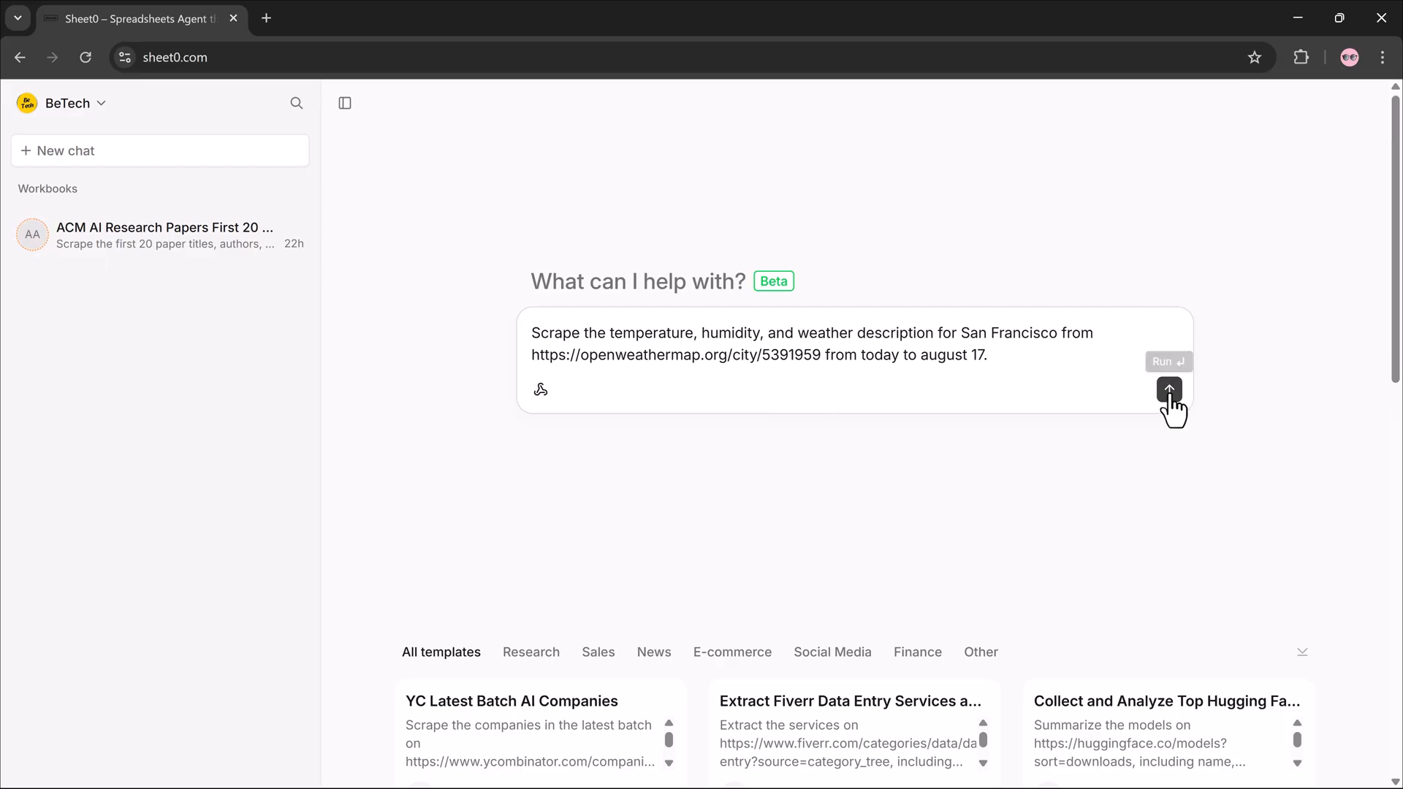
Submit the San Francisco weather request, approving the scraping plan and unlimited item limit
left_click(1169, 389)
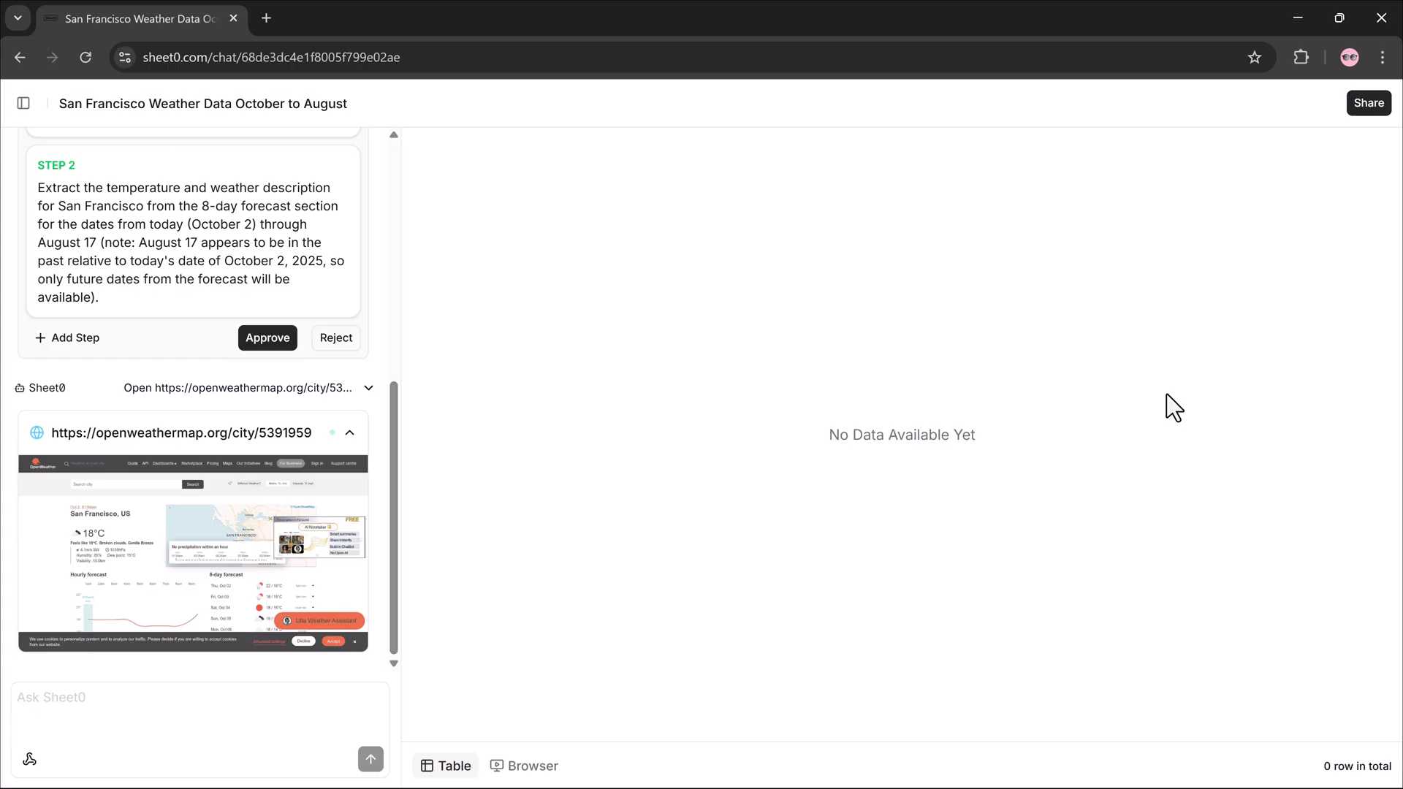
left_click(267, 338)
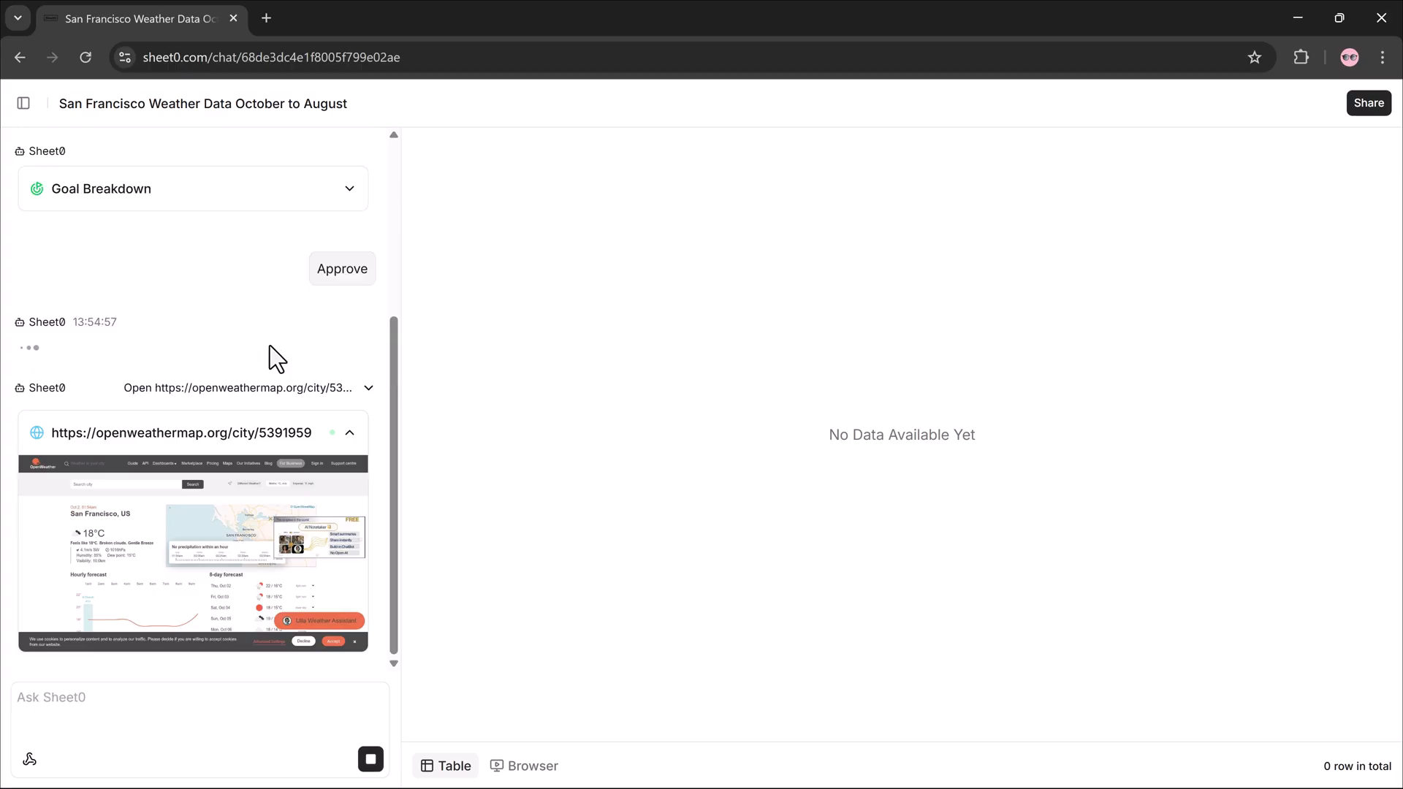
left_click(342, 268)
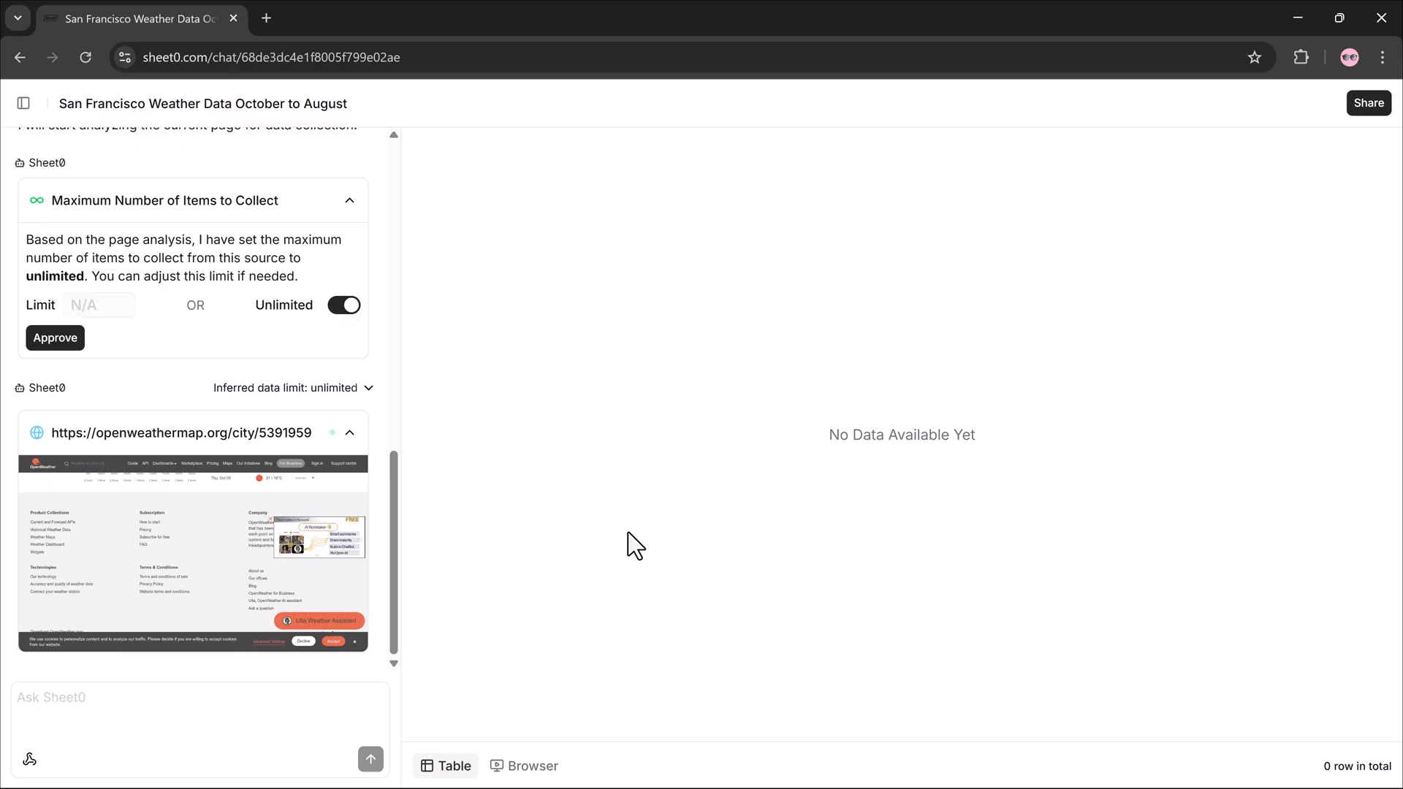
mouse_move(441, 633)
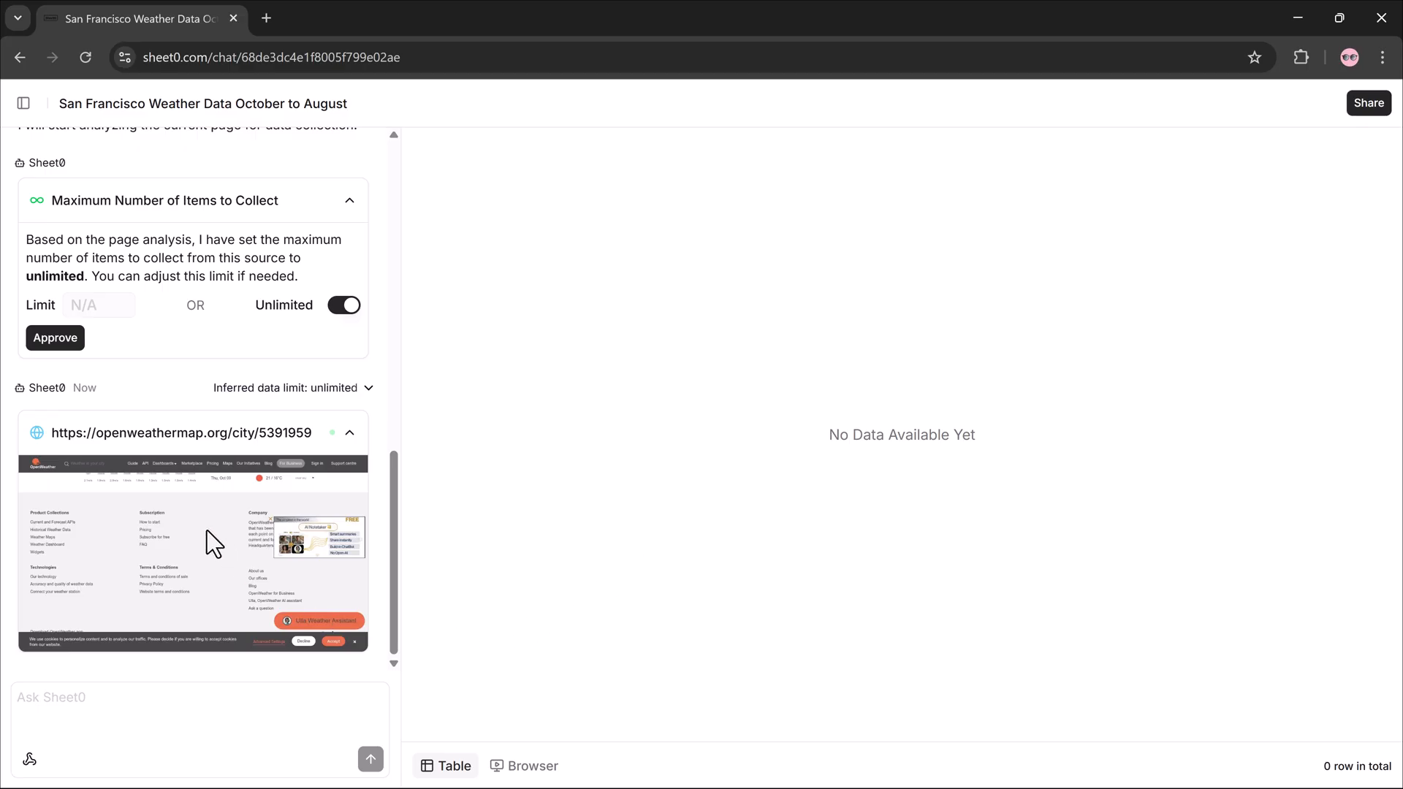
left_click(55, 338)
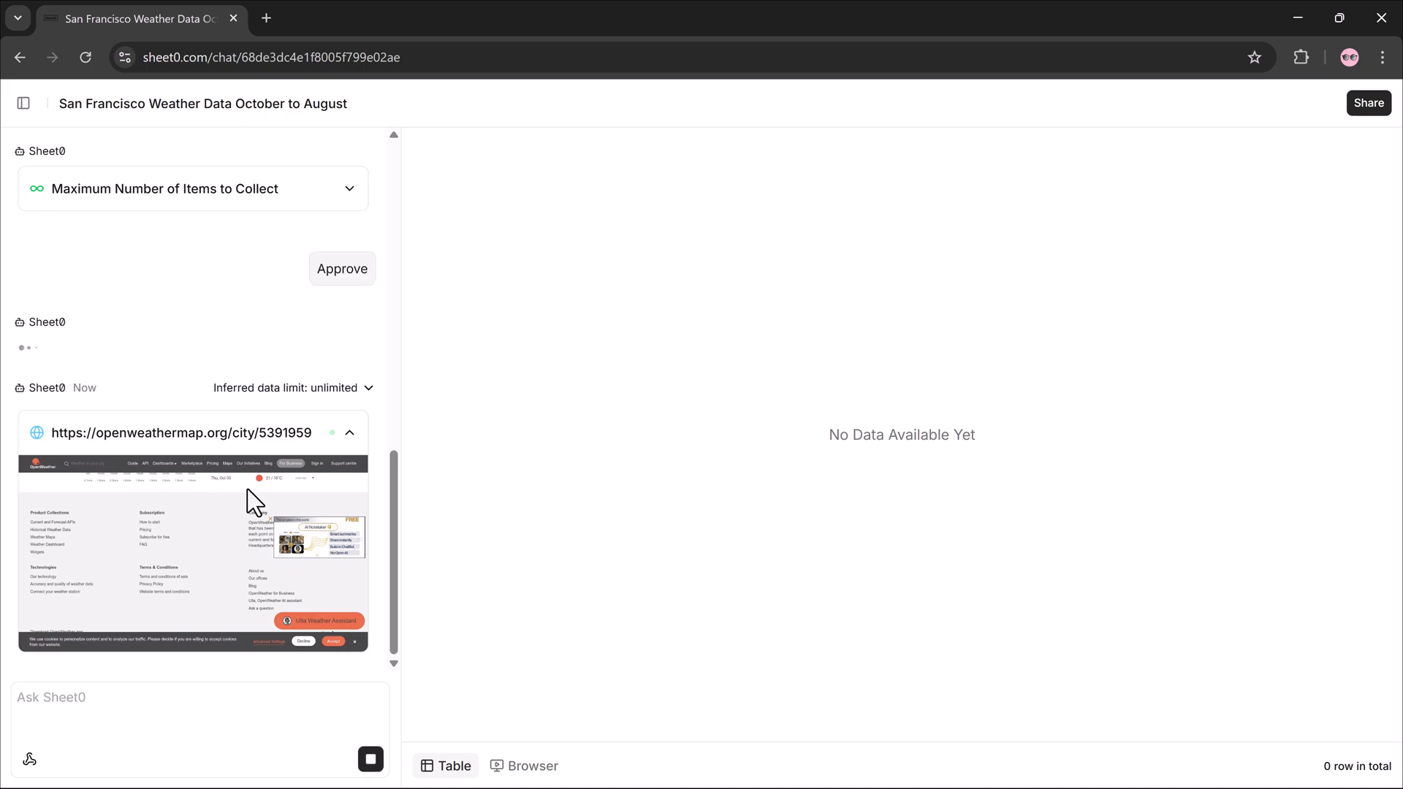
left_click(342, 268)
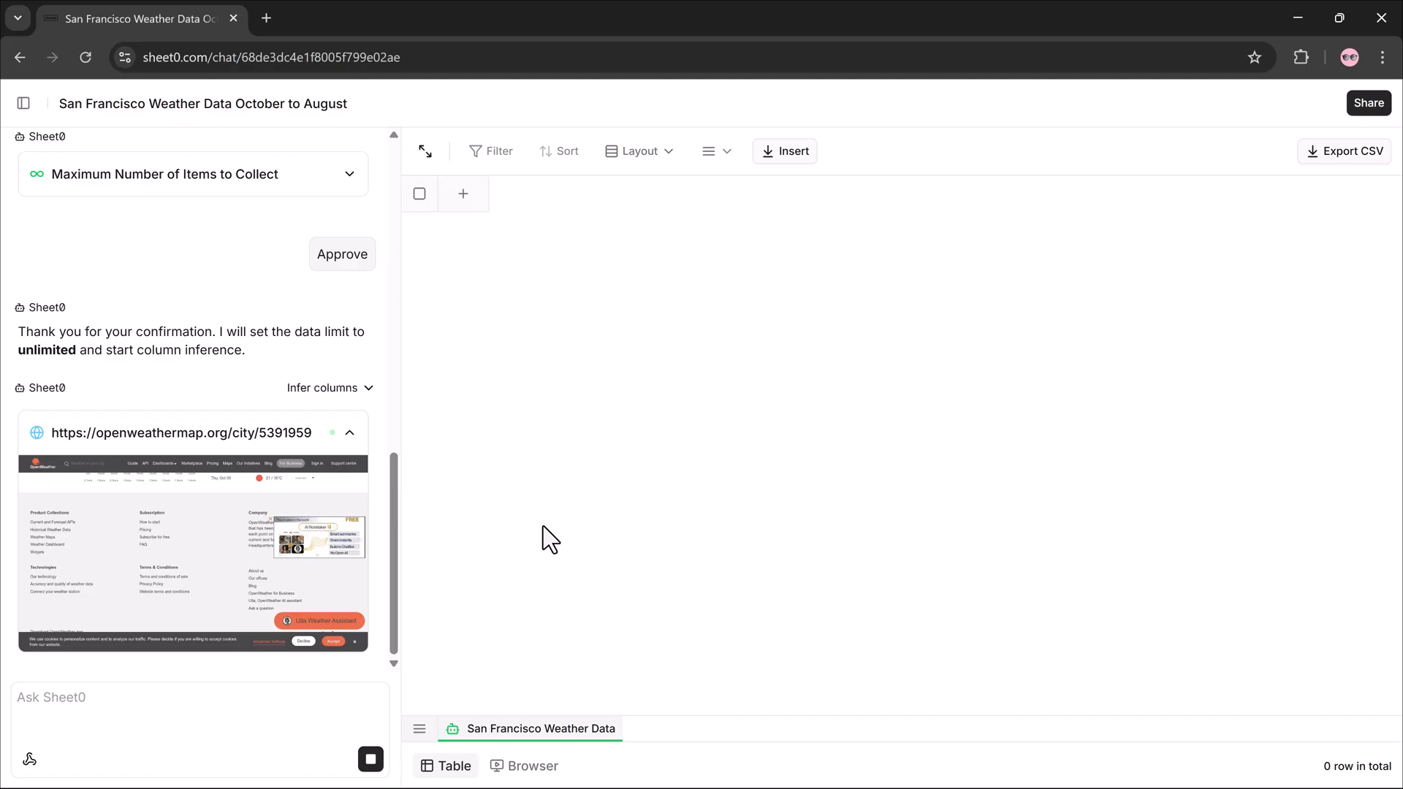
Approve the date, high/low temperature and weather description columns to collect eight days
left_click(342, 254)
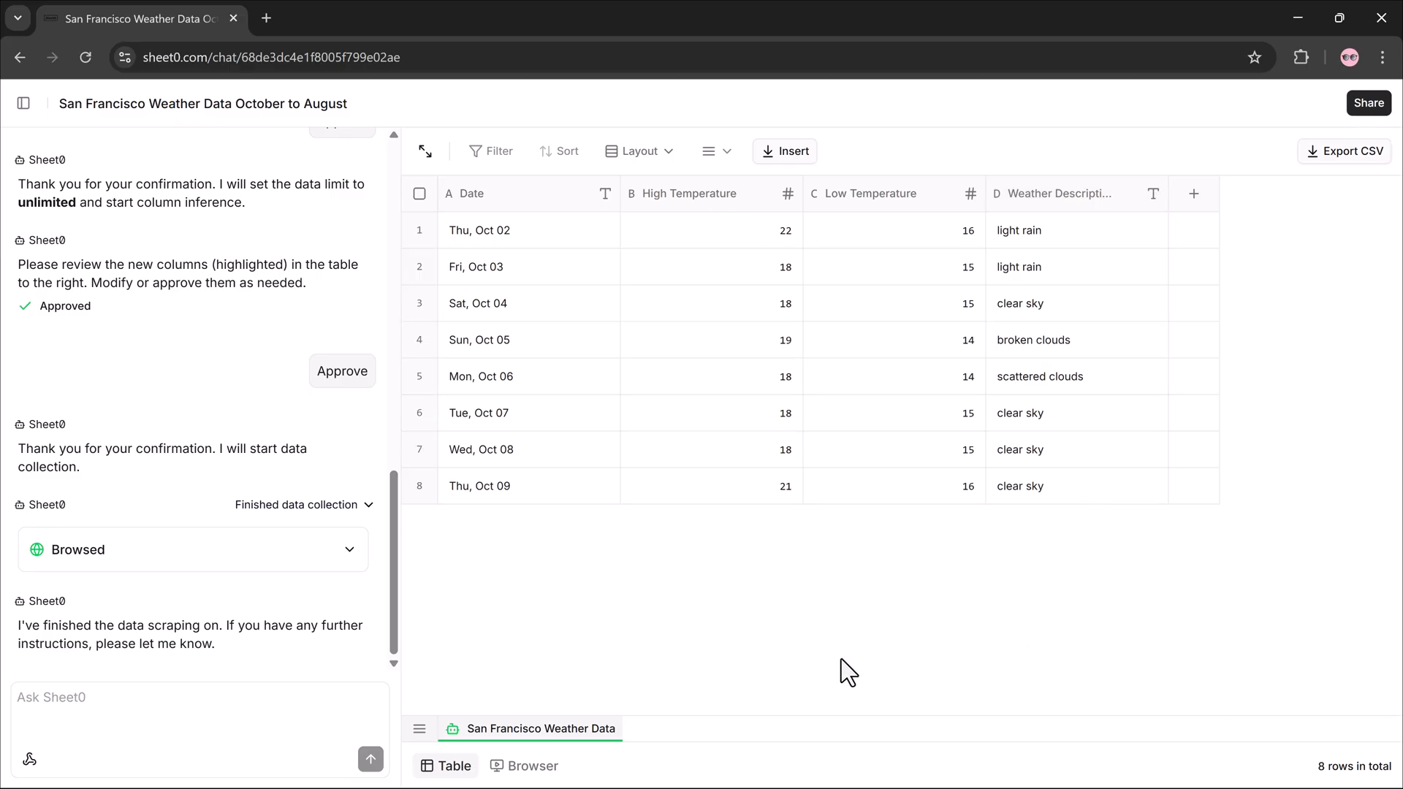
mouse_move(534, 765)
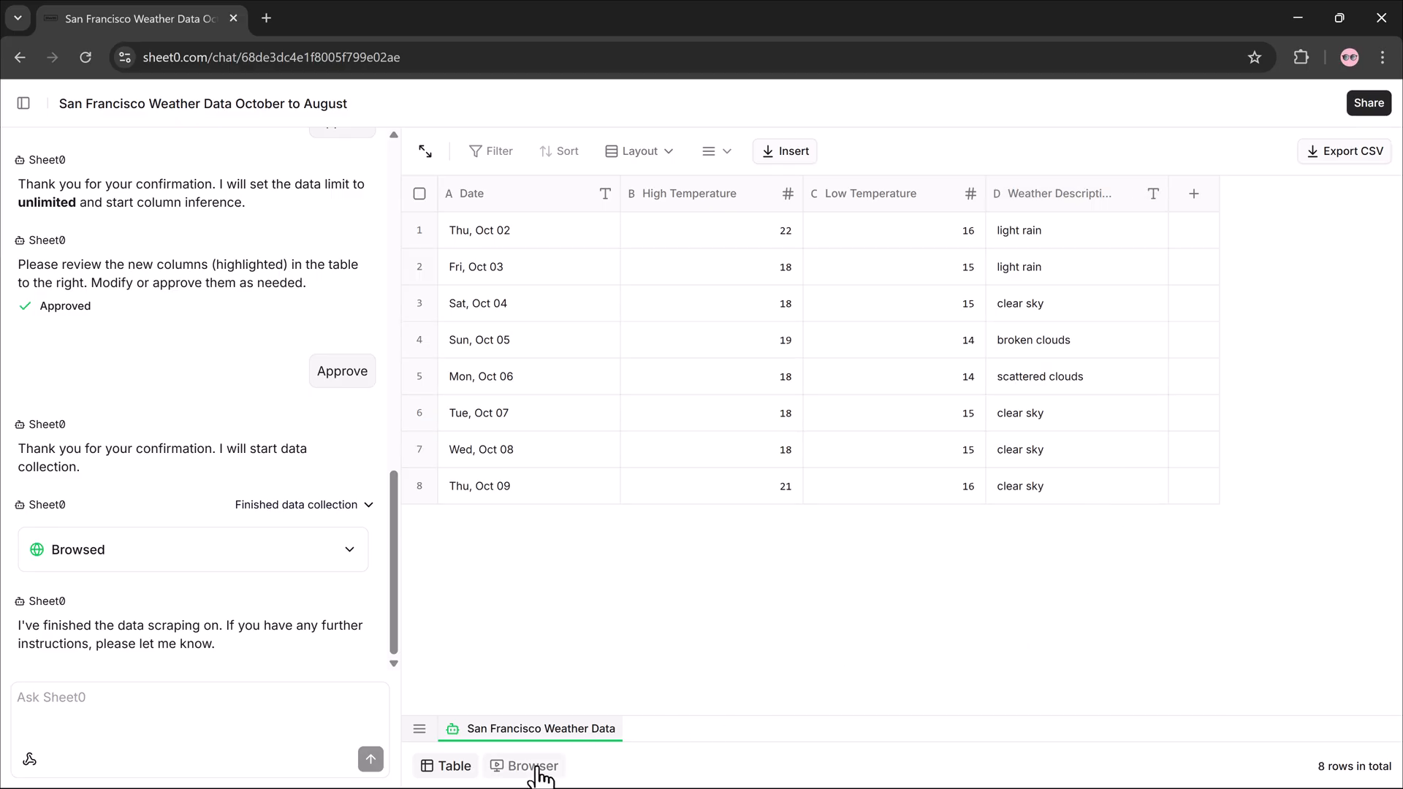
left_click(531, 765)
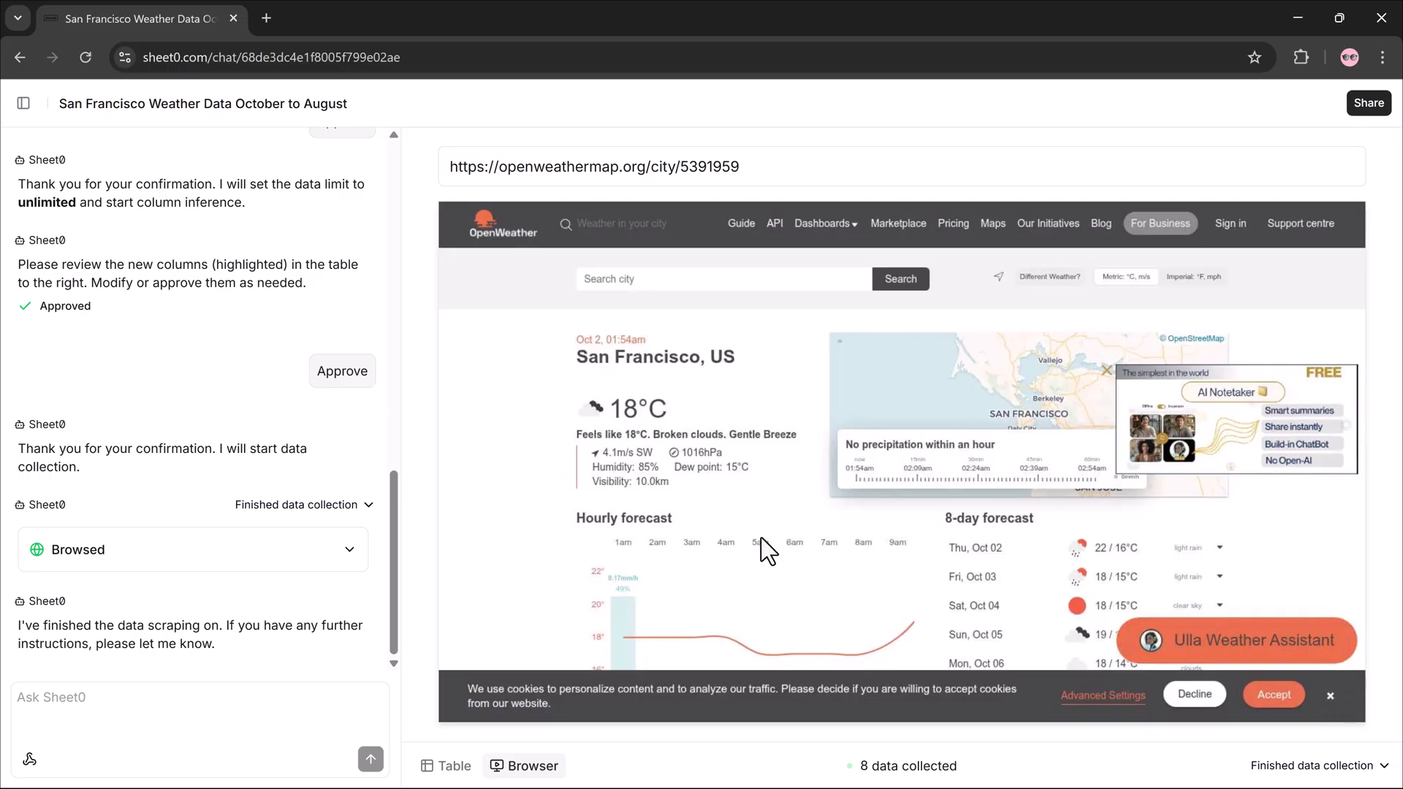
mouse_move(530, 745)
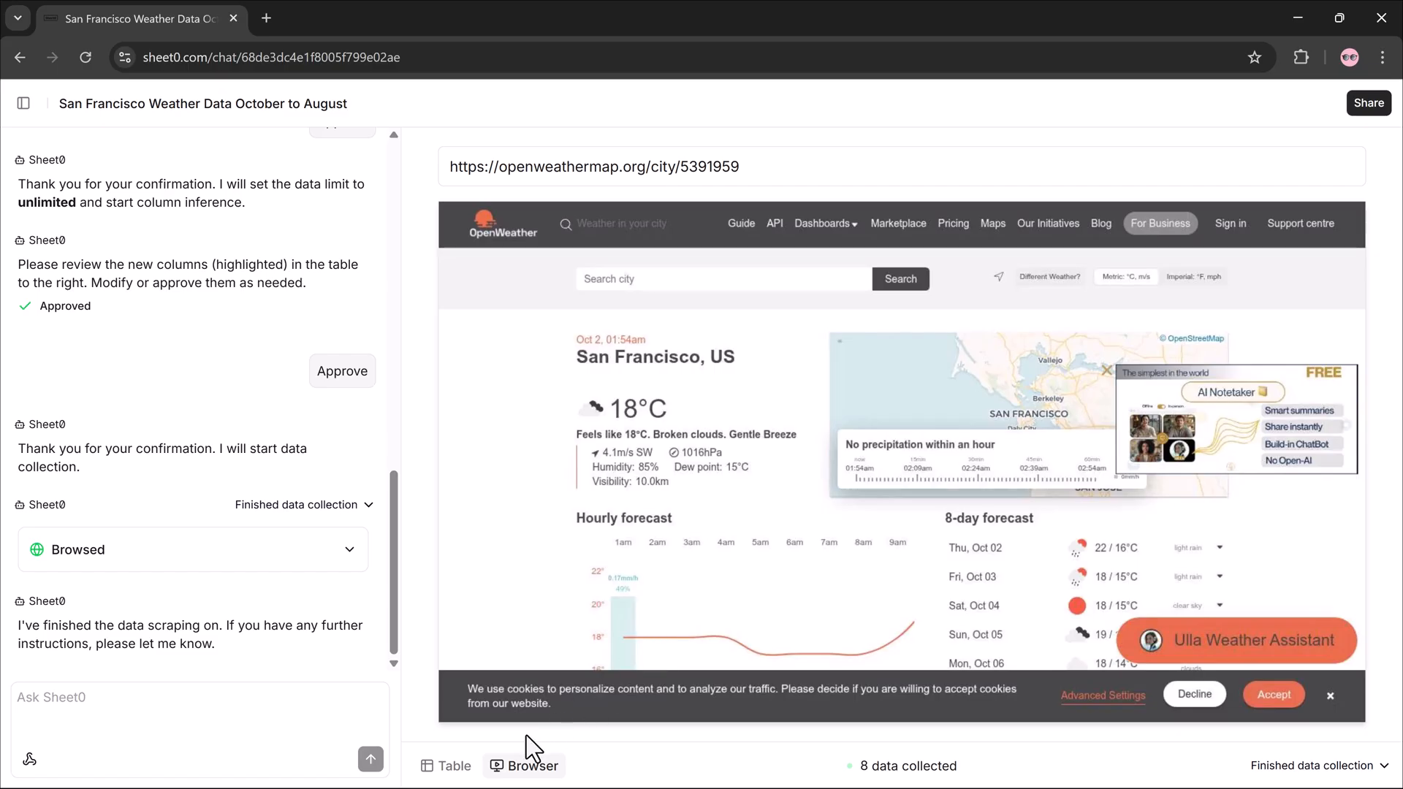
left_click(454, 766)
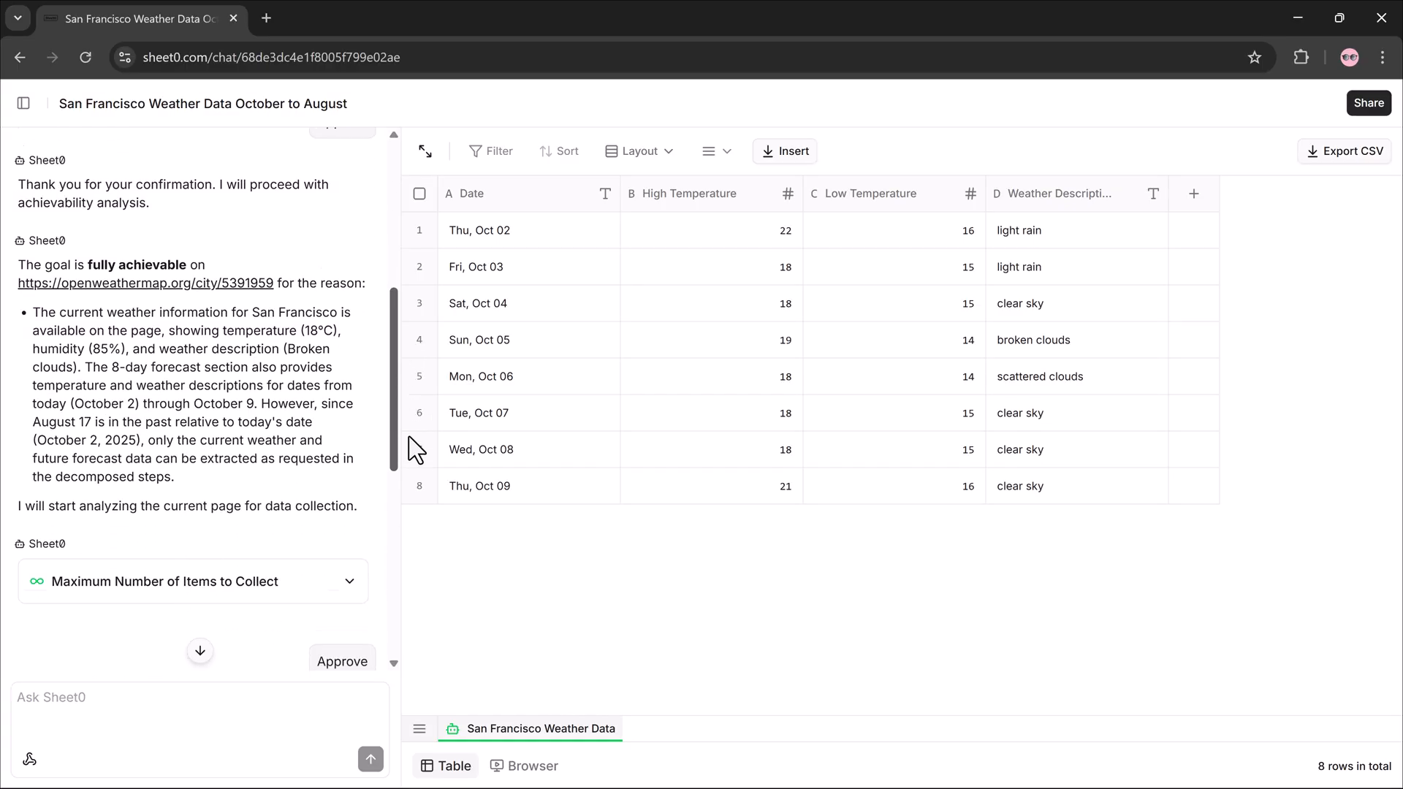
left_click(342, 661)
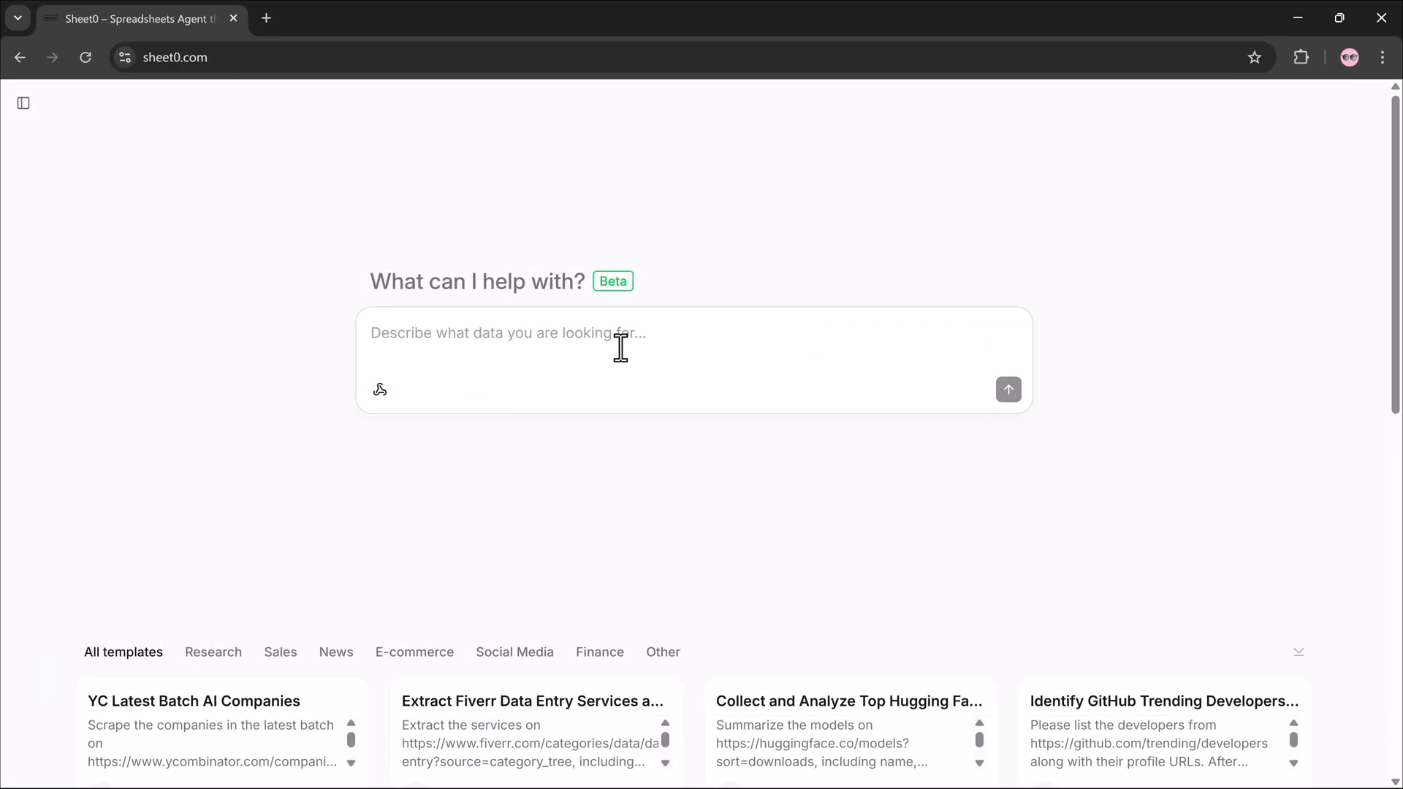
Enter and submit the prompt for the latest 10 Binance listing news with title, description, content
type("Get the latest 10 listing news from Binance. Extract the title, desc, content, published_at, and token_name.")
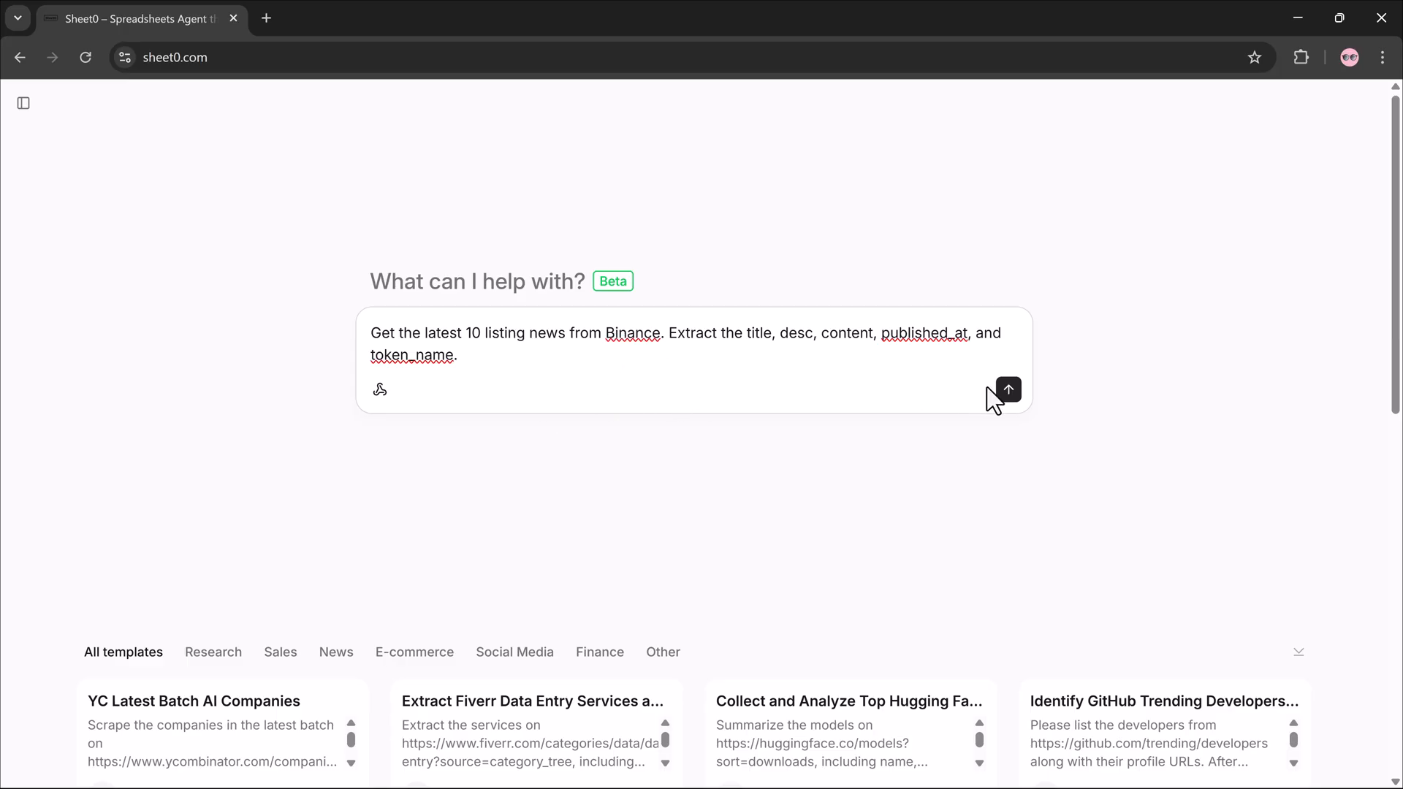
left_click(1008, 390)
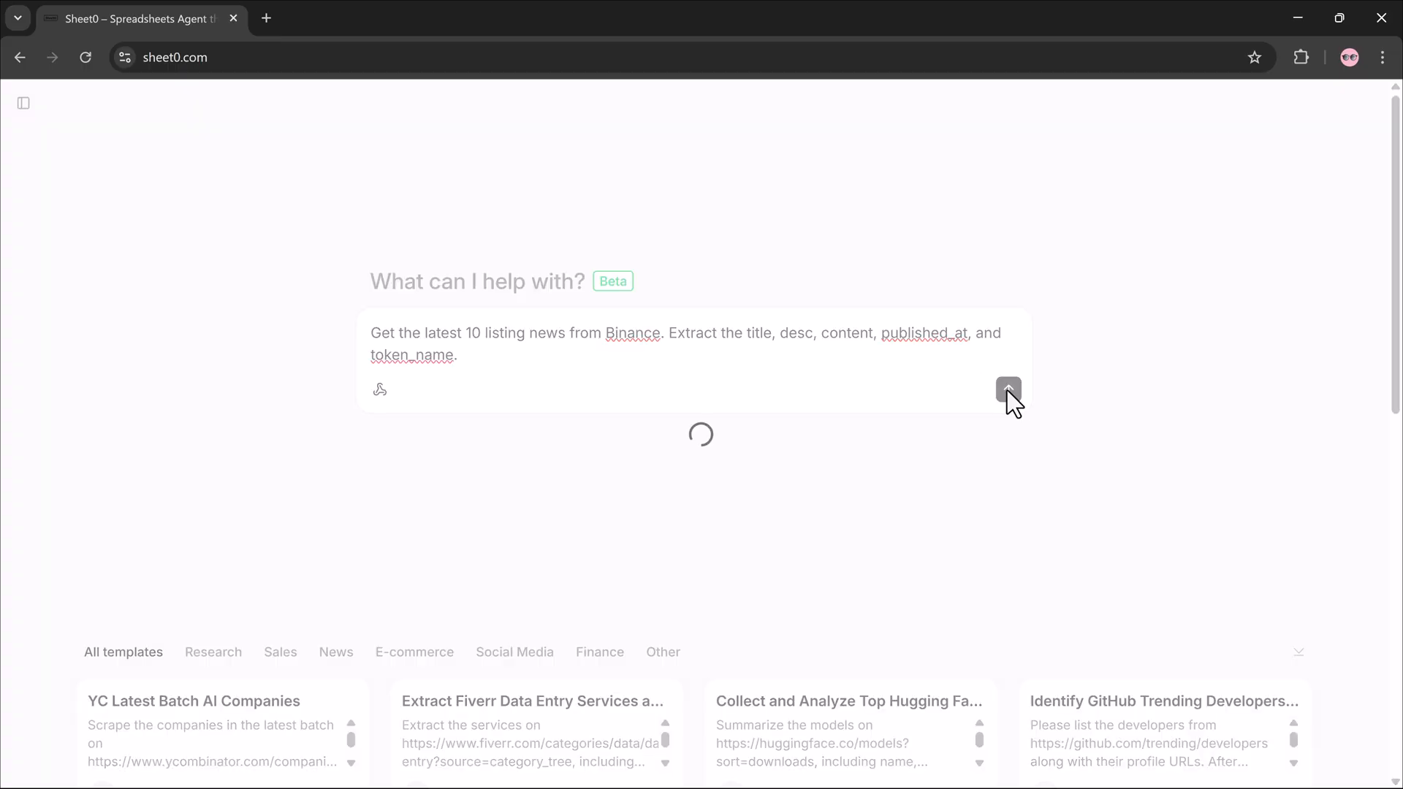
left_click(1009, 389)
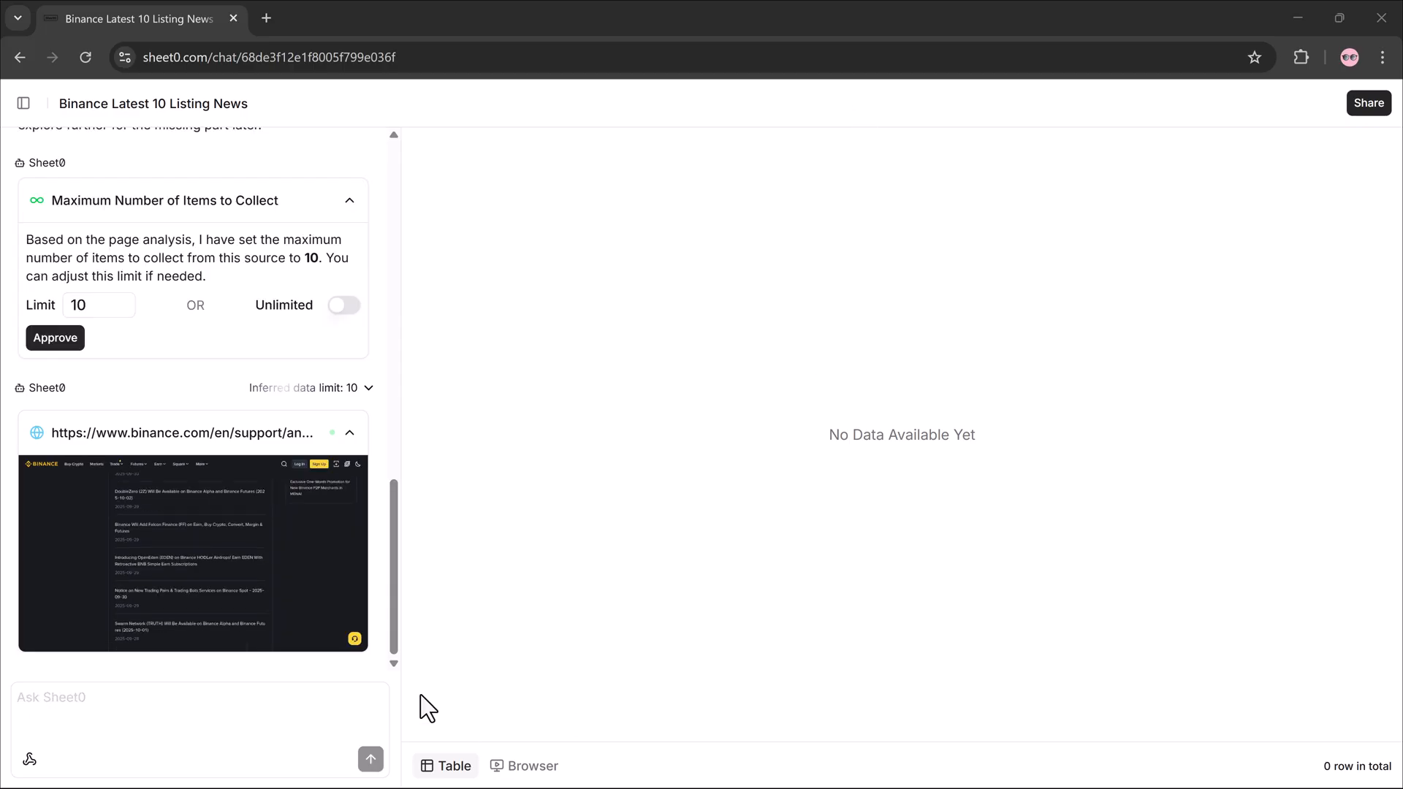
Approve the 10-item limit and the Title, Published Date and announcement-link columns
left_click(55, 337)
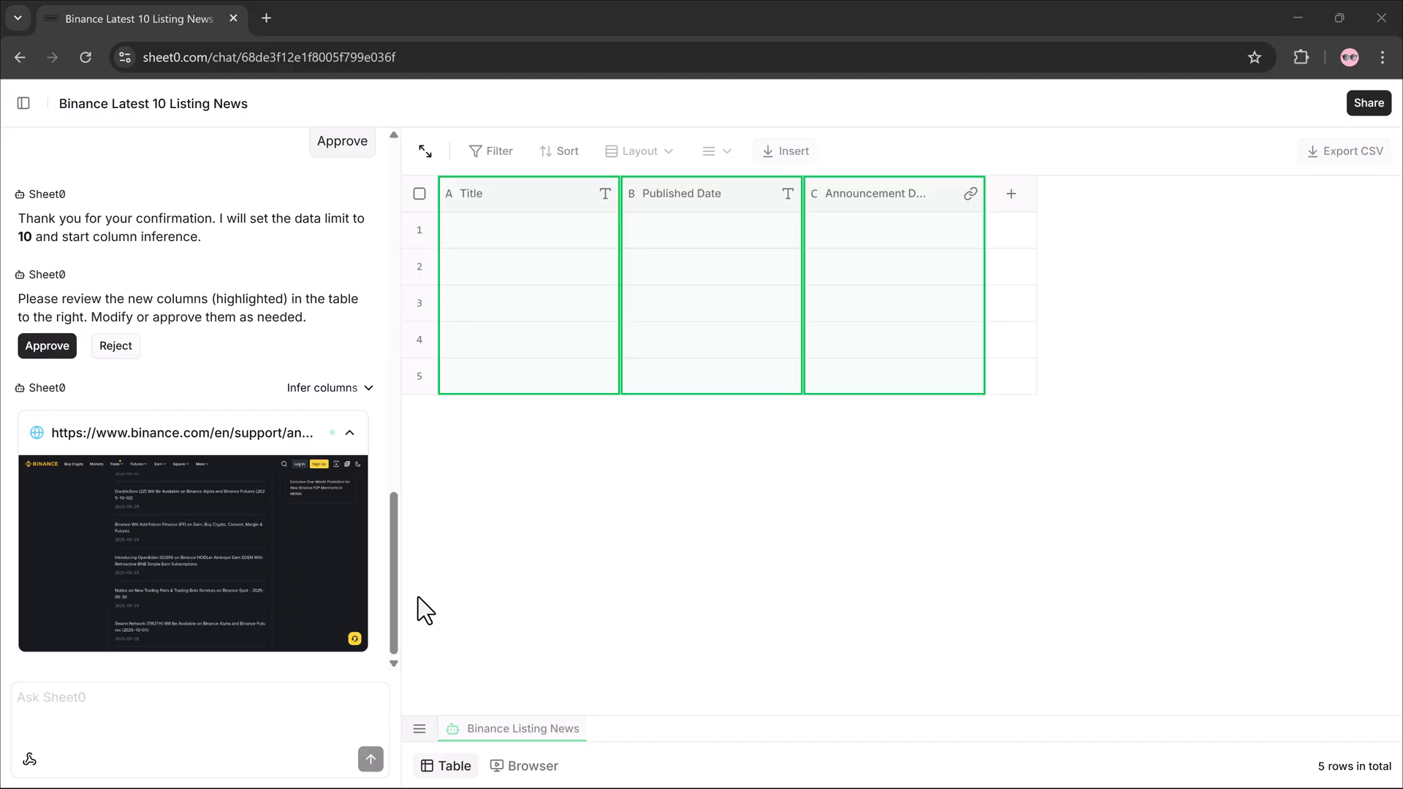
left_click(47, 346)
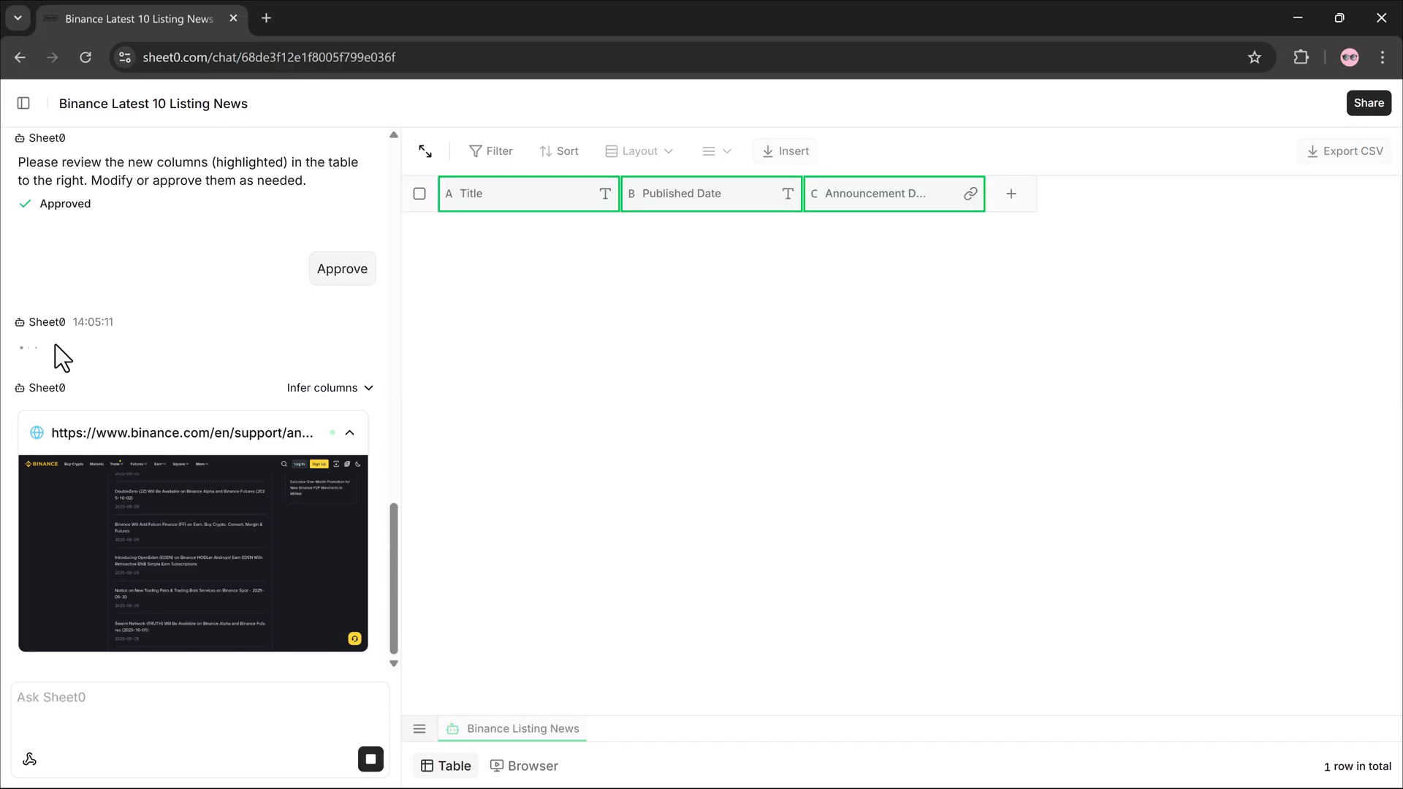
left_click(342, 268)
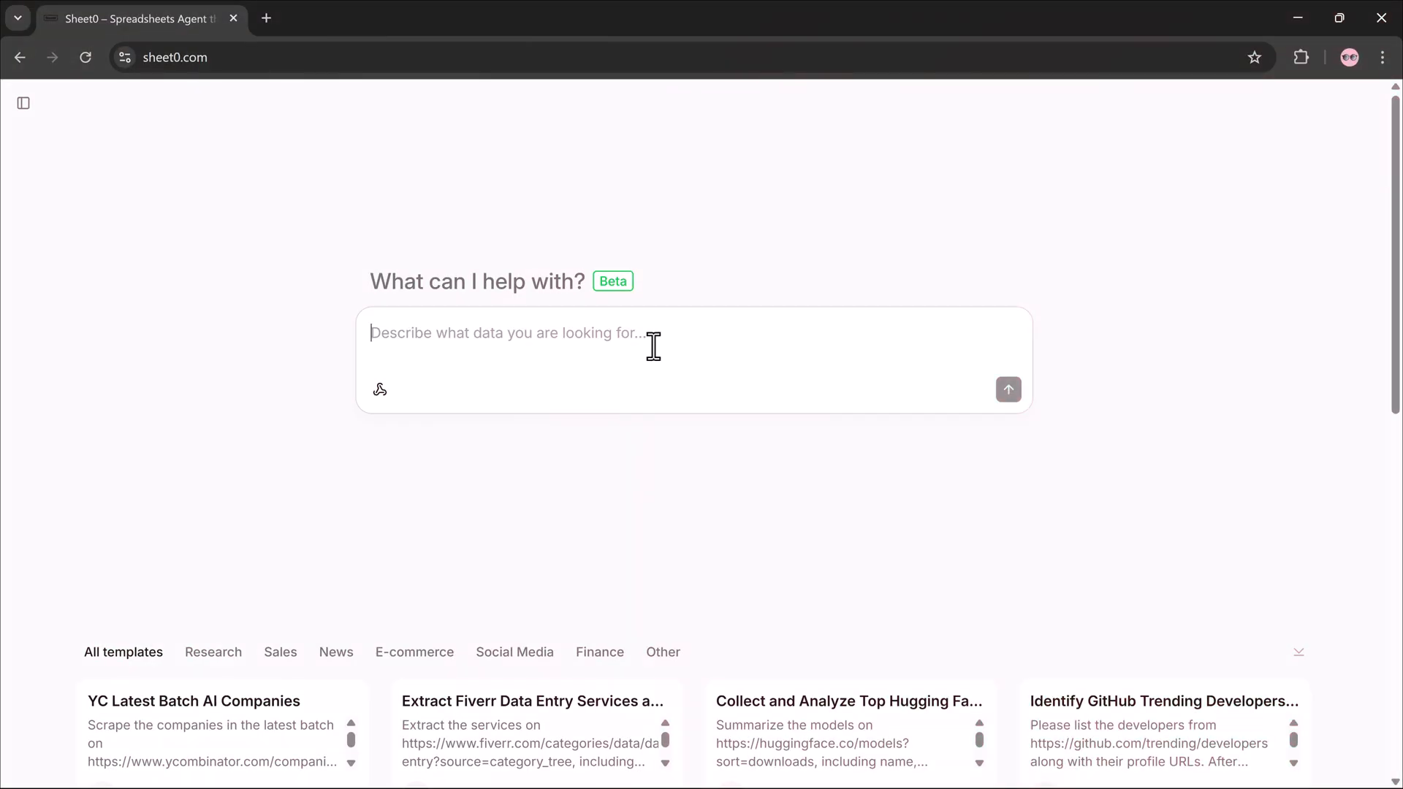
Submit the Douban top 250 prompt for movie titles, ratings and review counts
type("Scrape movie titles, ratings, and number of reviews from https://movie.douban.com/top250.")
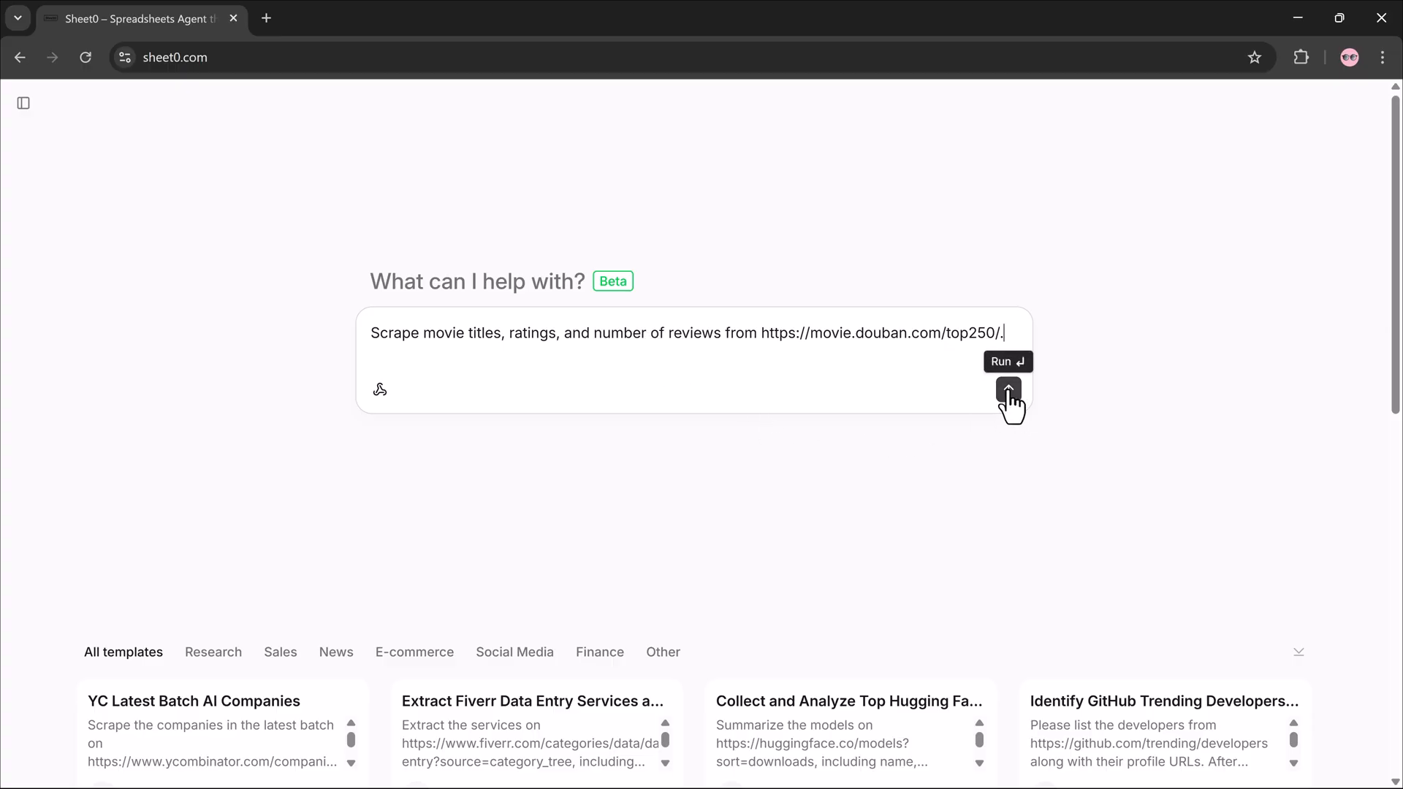
left_click(1008, 392)
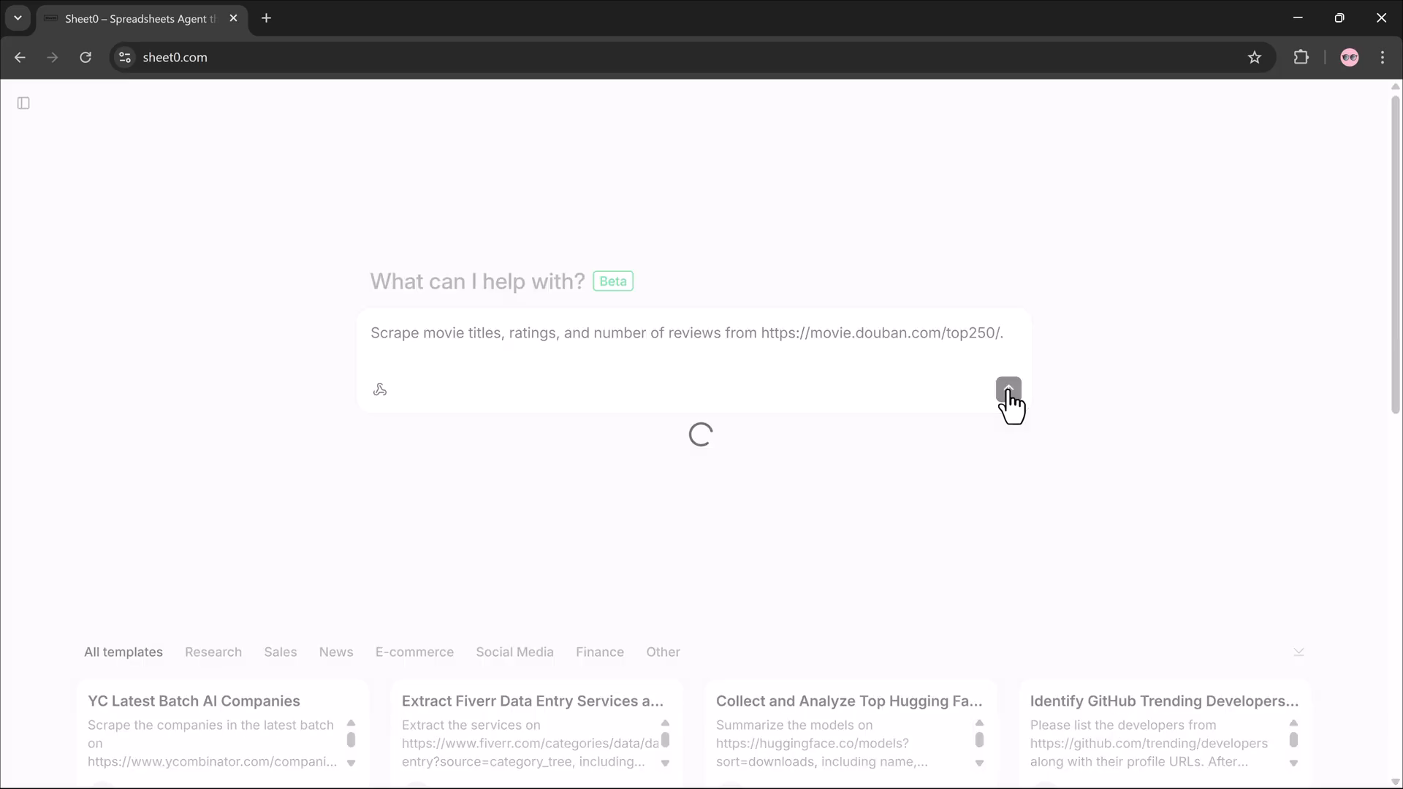
left_click(1008, 391)
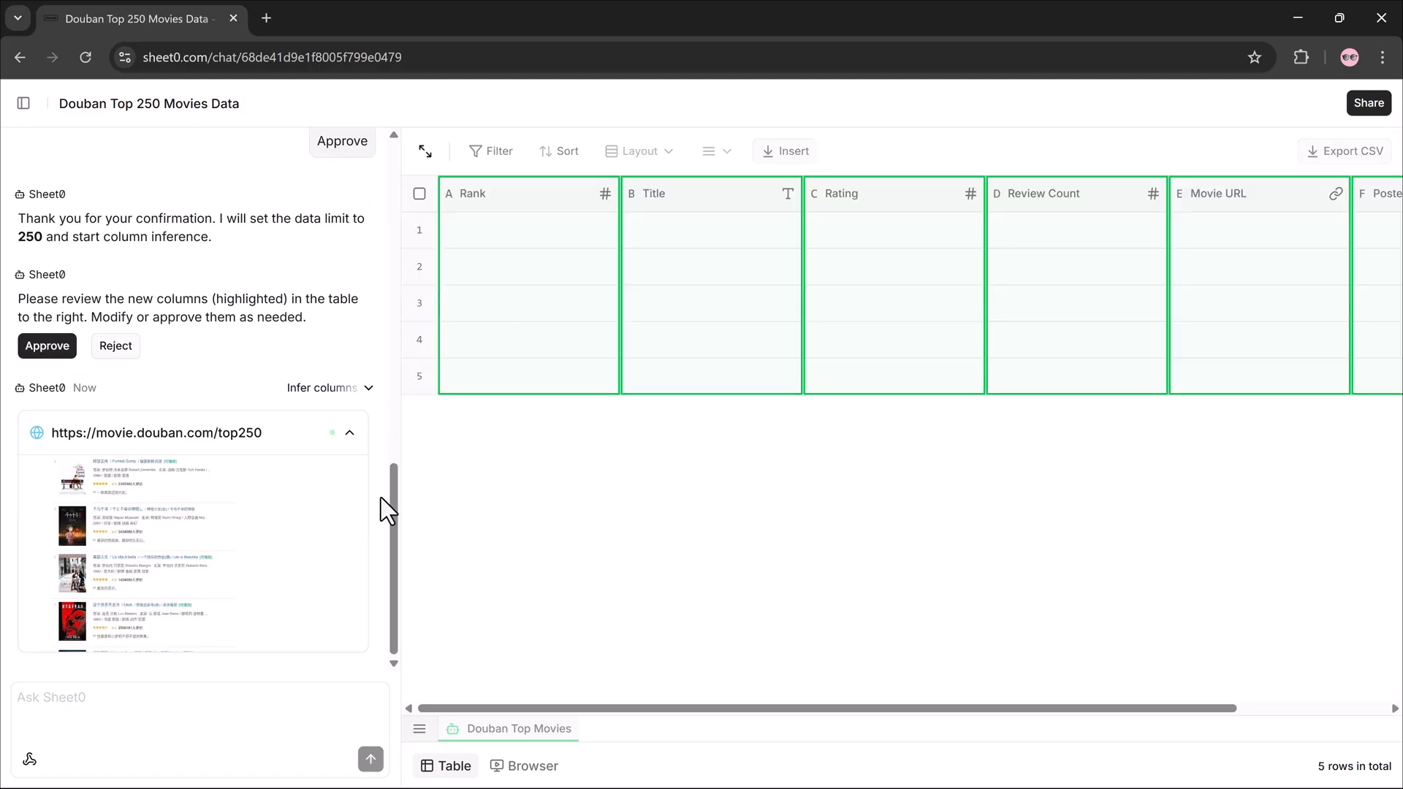
Approve the Rank, Title, Rating, Review Count and Movie URL columns for Douban
left_click(47, 345)
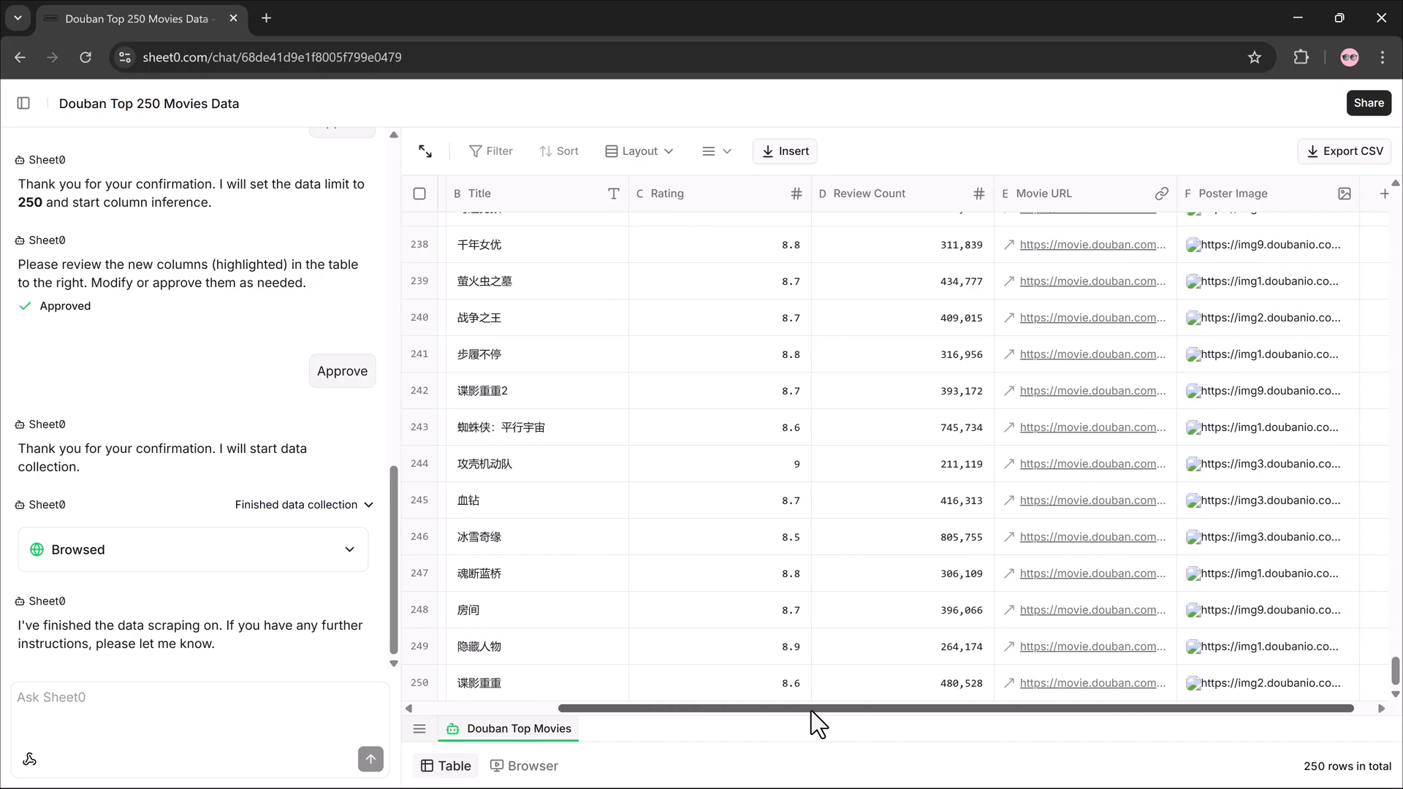
Switch between the Douban source page and the 250-movie table, scrolling through rows
left_click(523, 765)
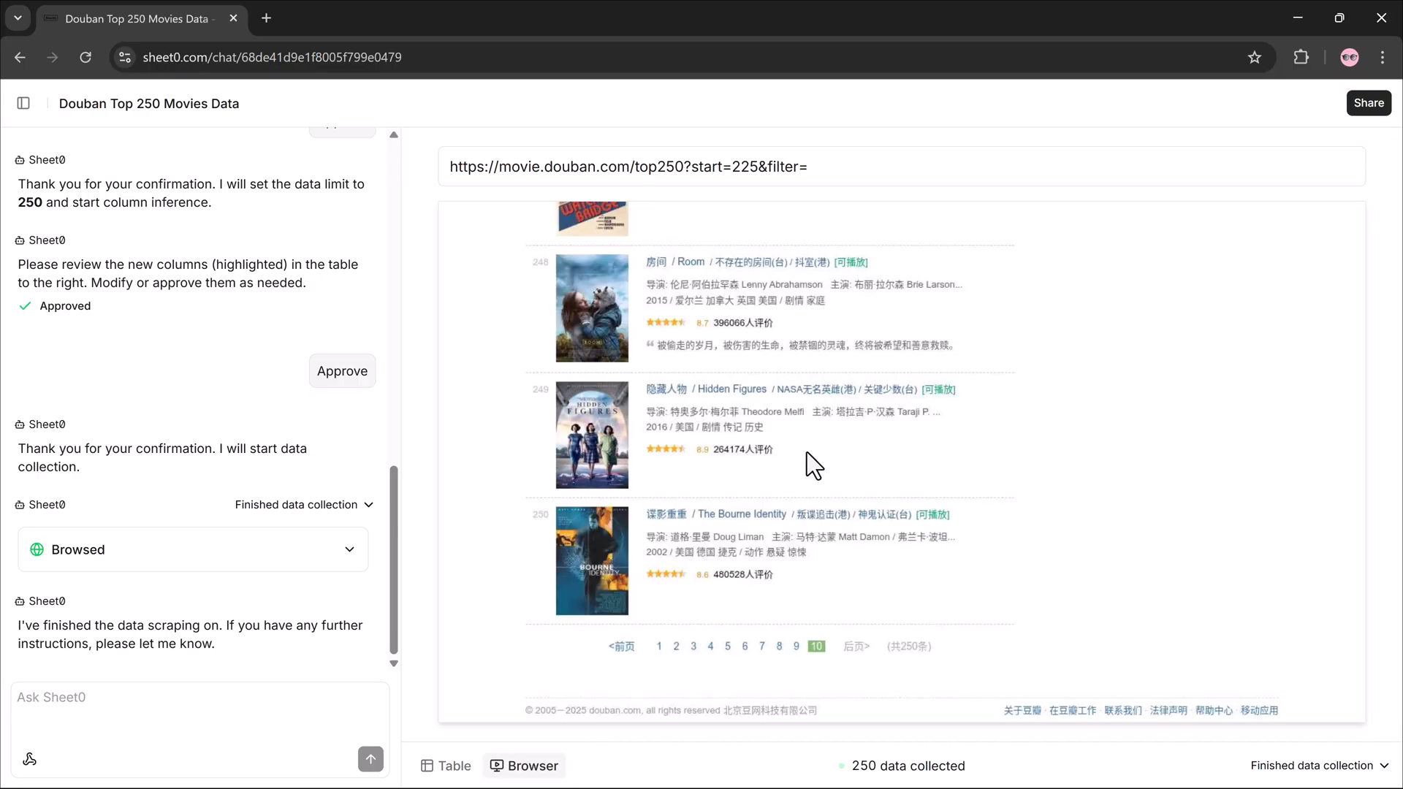
mouse_move(533, 510)
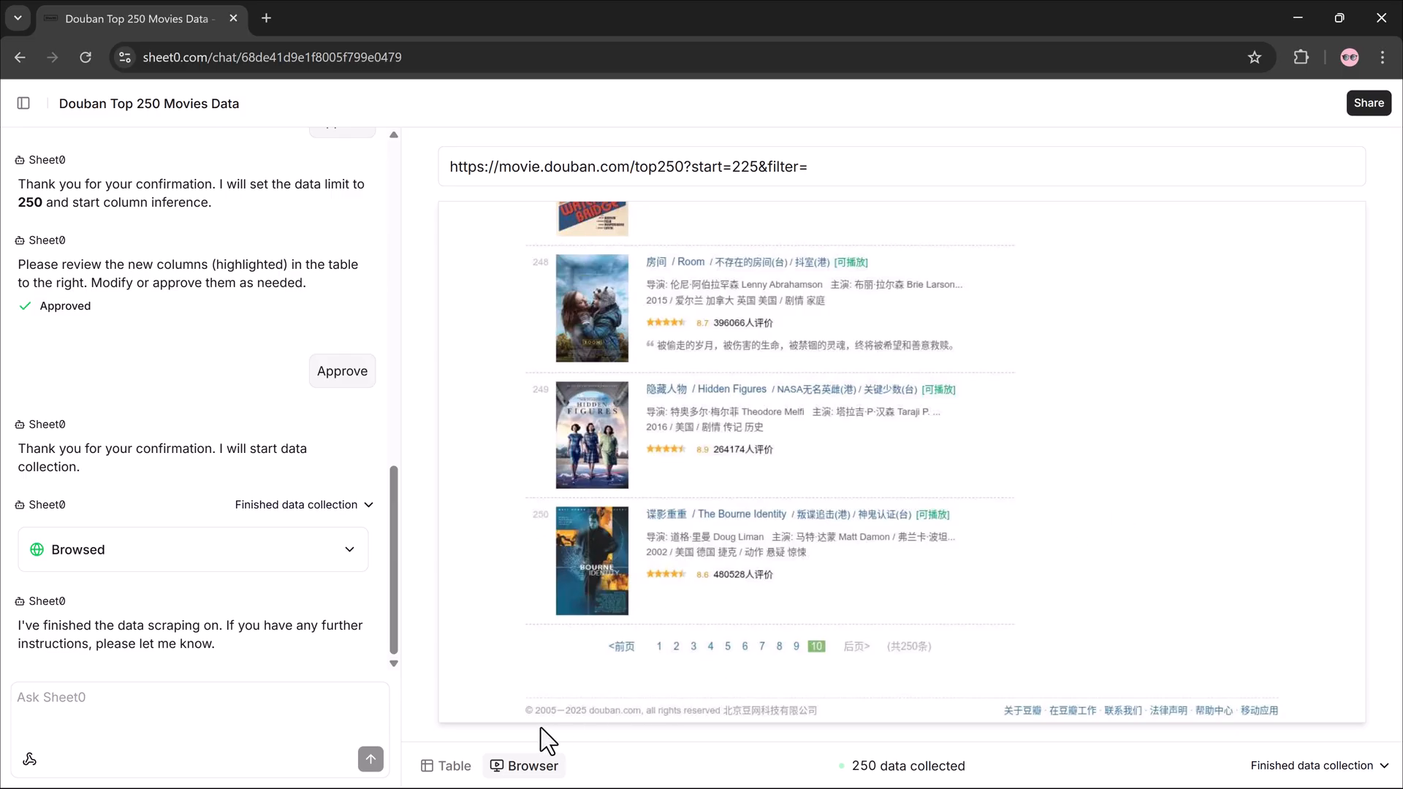
left_click(445, 765)
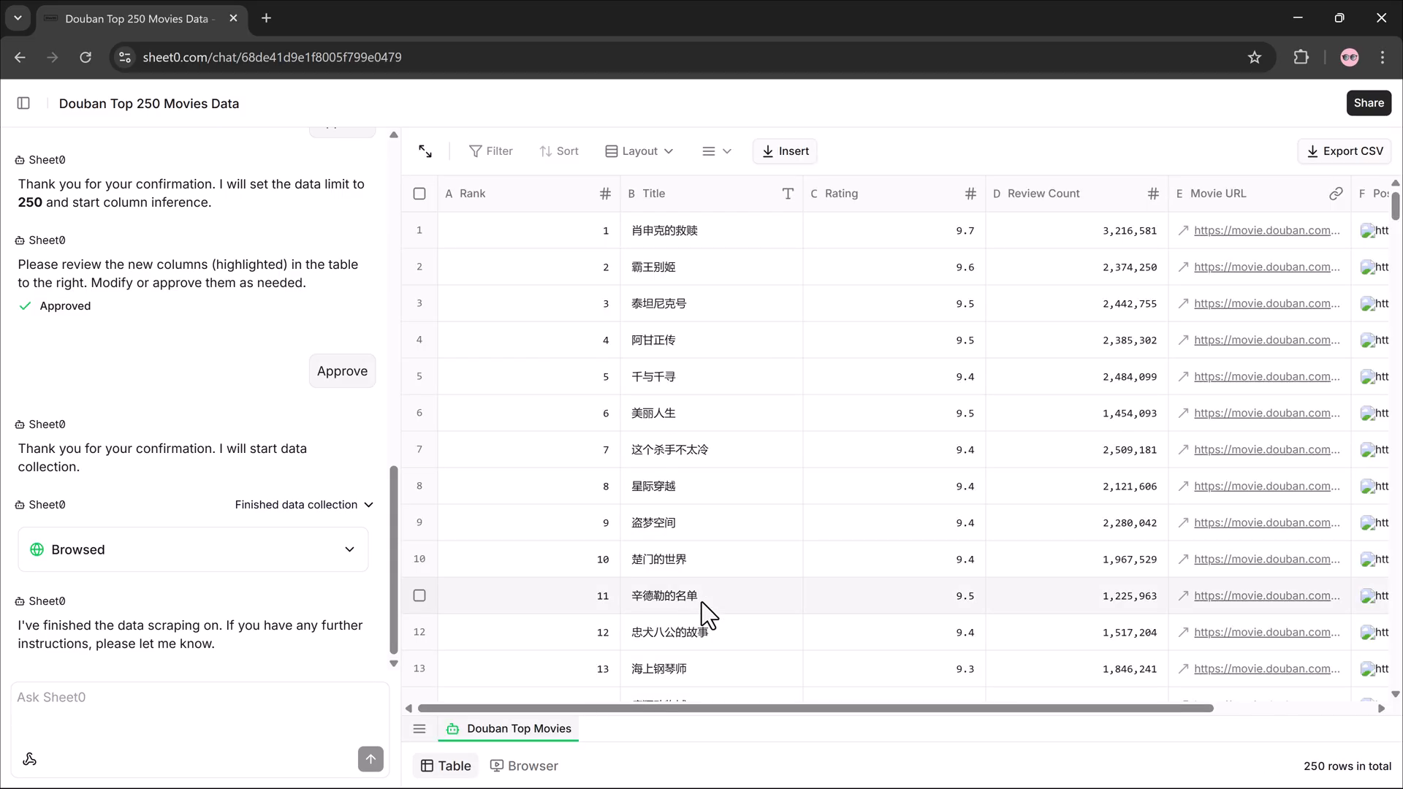
scroll("down", 3)
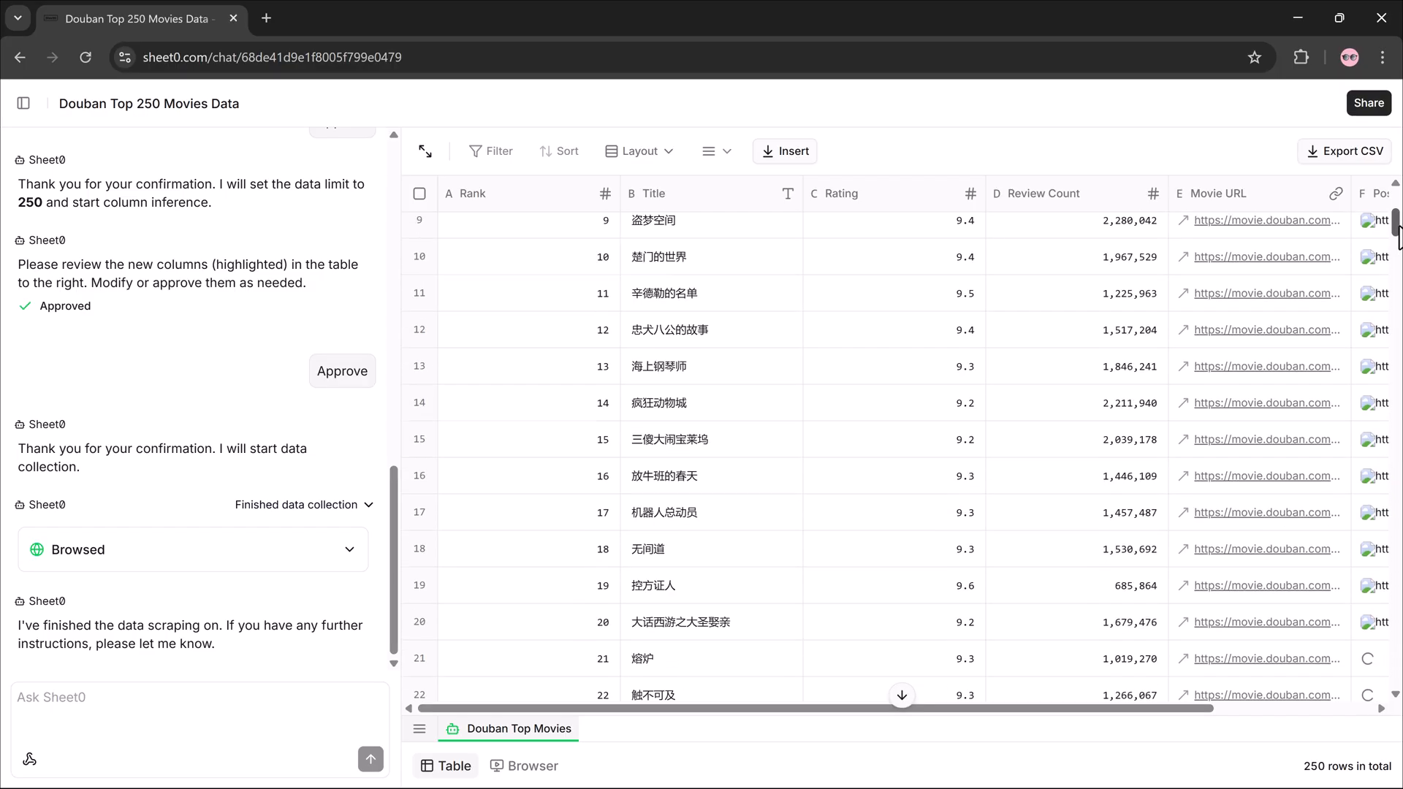
scroll("down", 3)
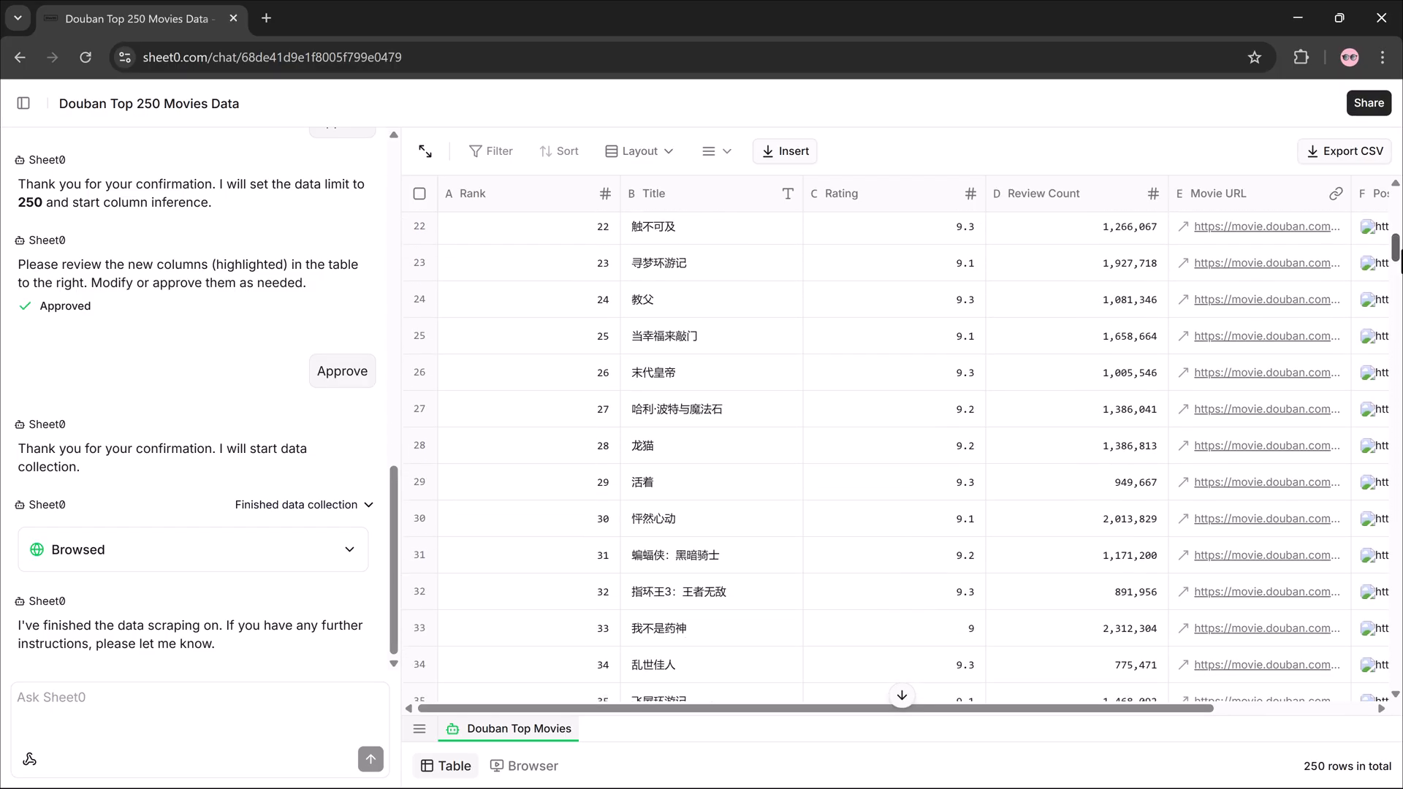
scroll("down", 3)
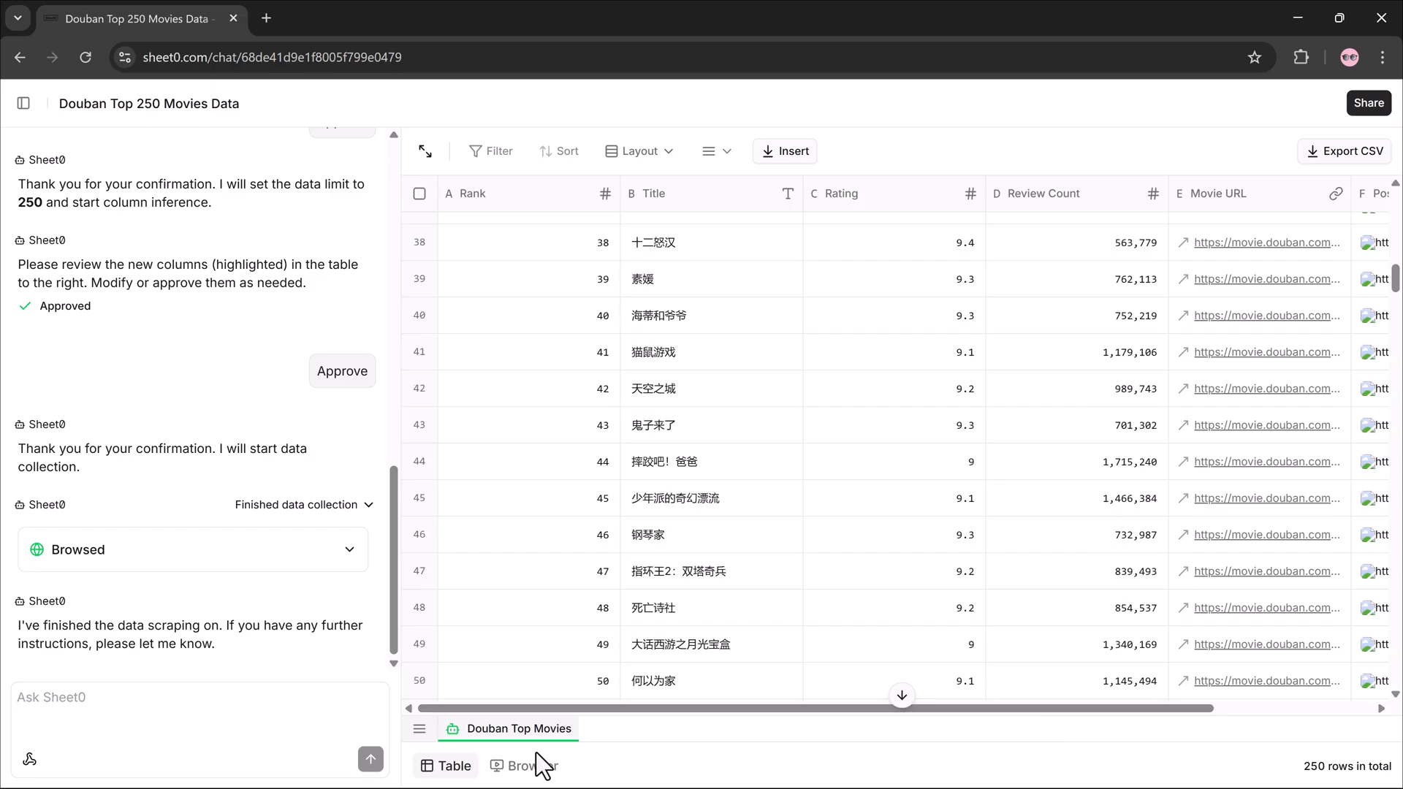
left_click(523, 765)
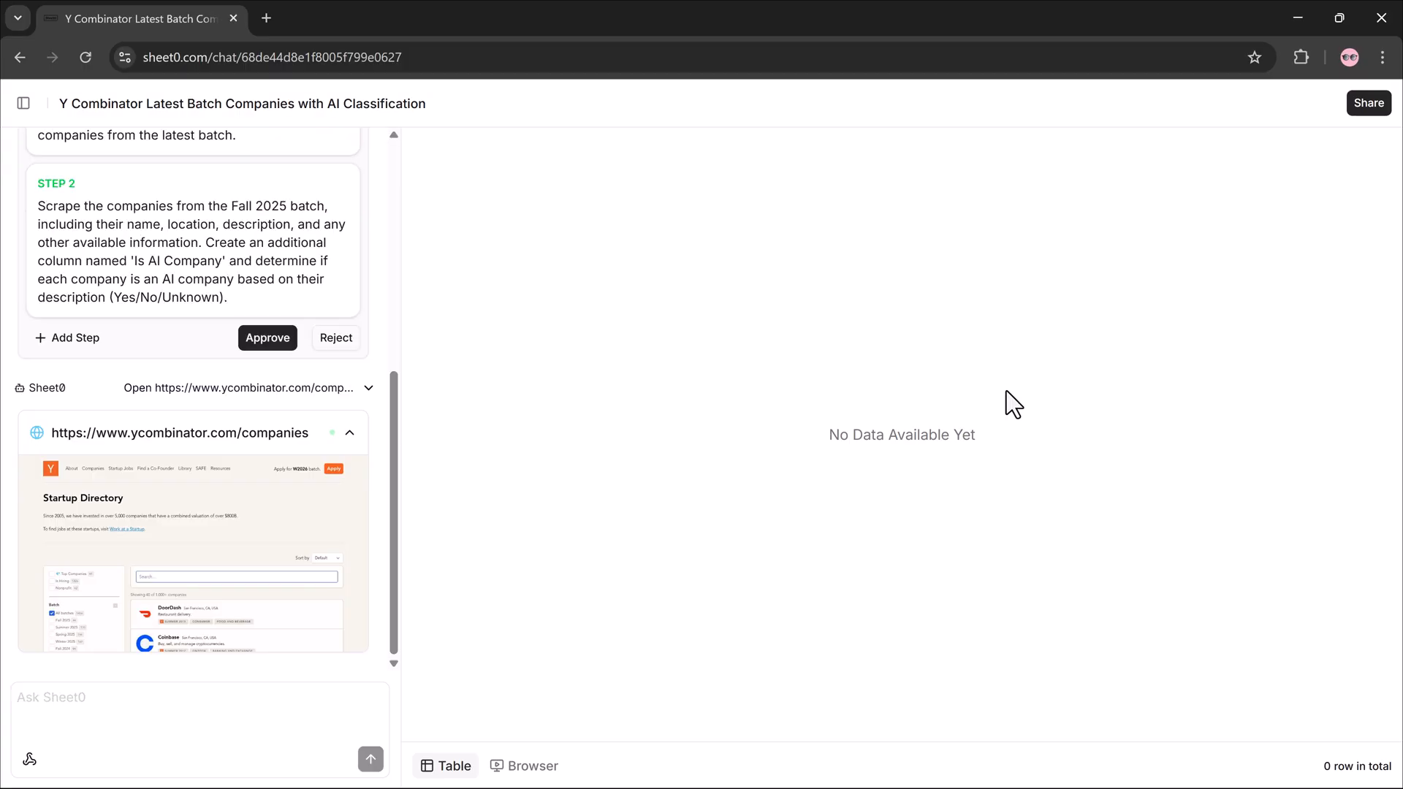
Approve the two-step YC Fall 2025 scraping plan and its unlimited item limit
left_click(267, 337)
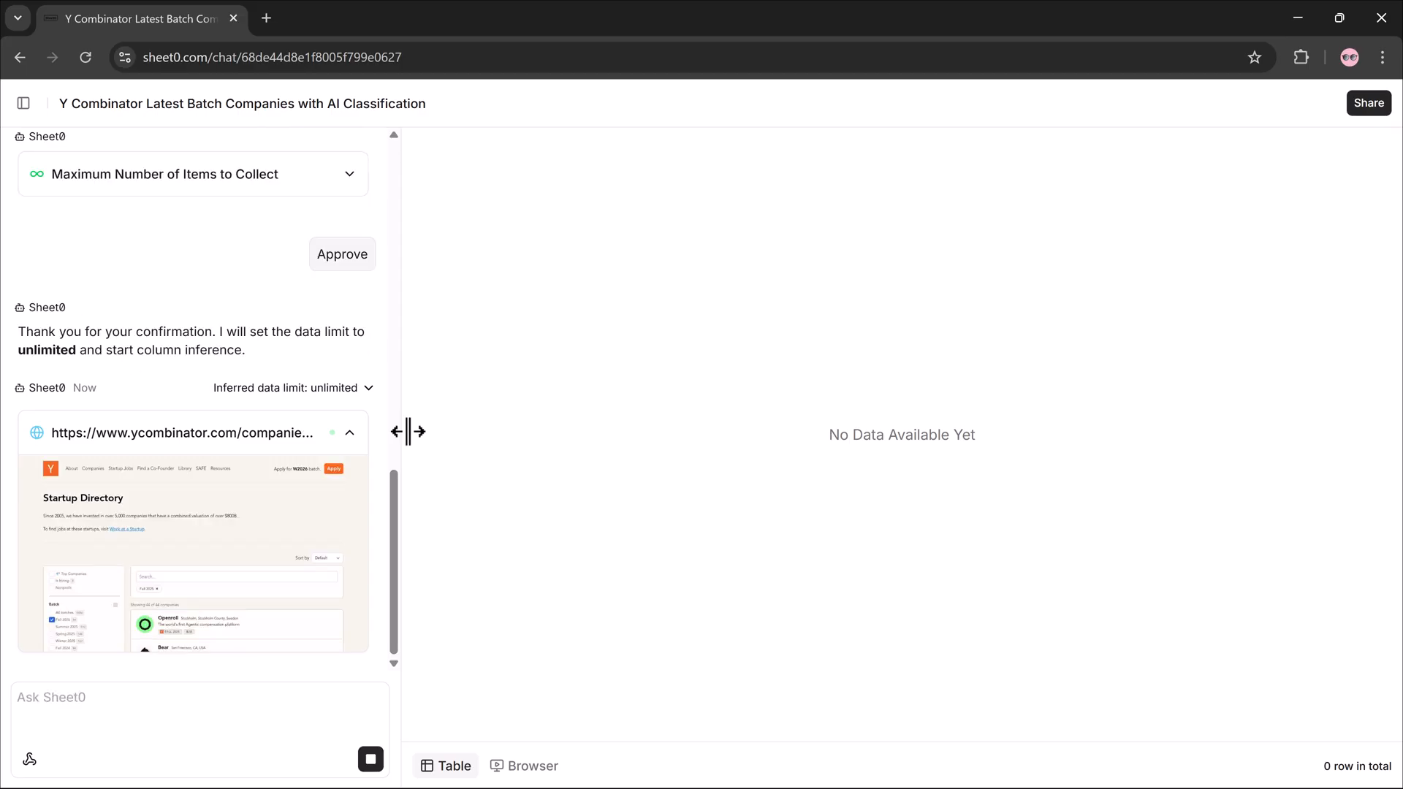
left_click(342, 255)
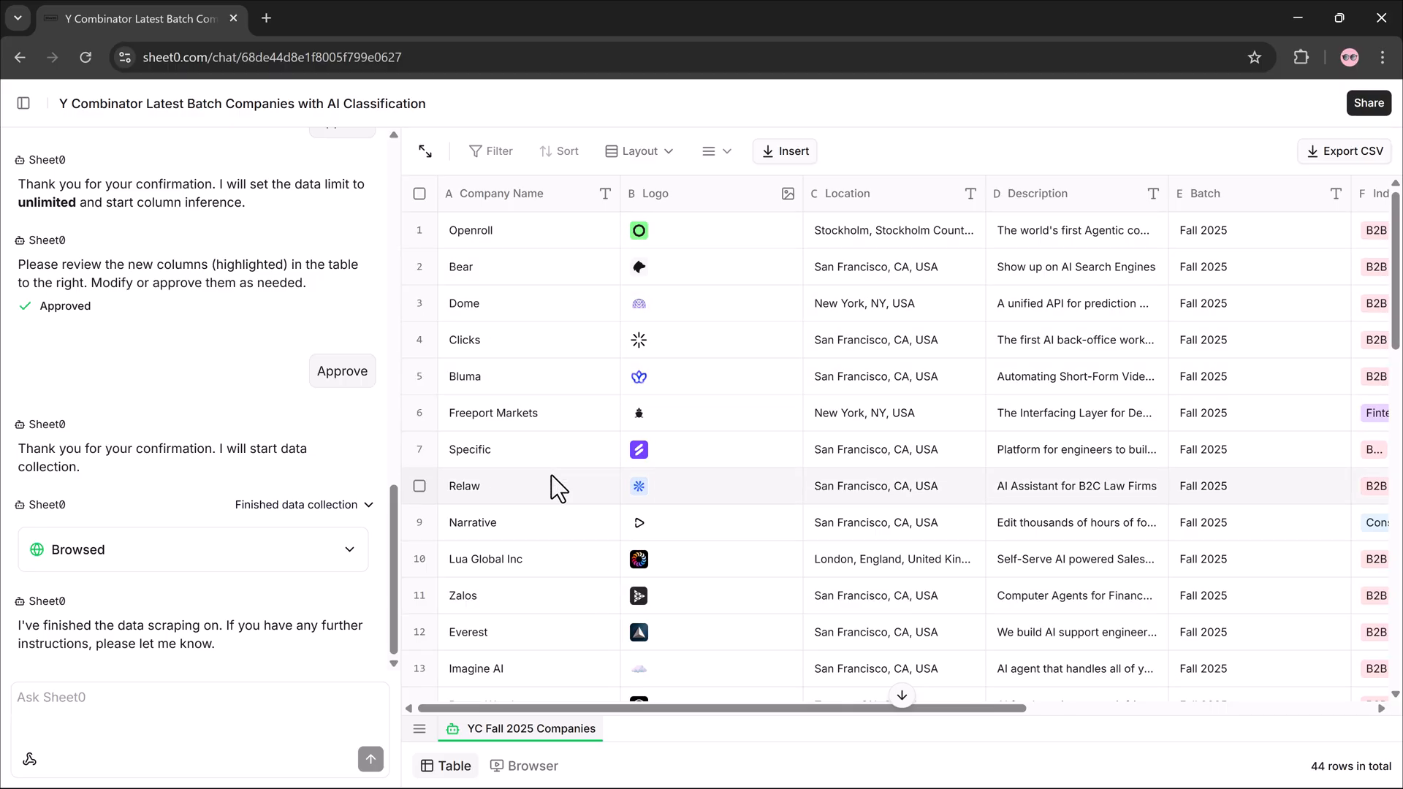
Scroll through the 44-company YC Fall 2025 table, then view the source directory page
scroll("down", 3)
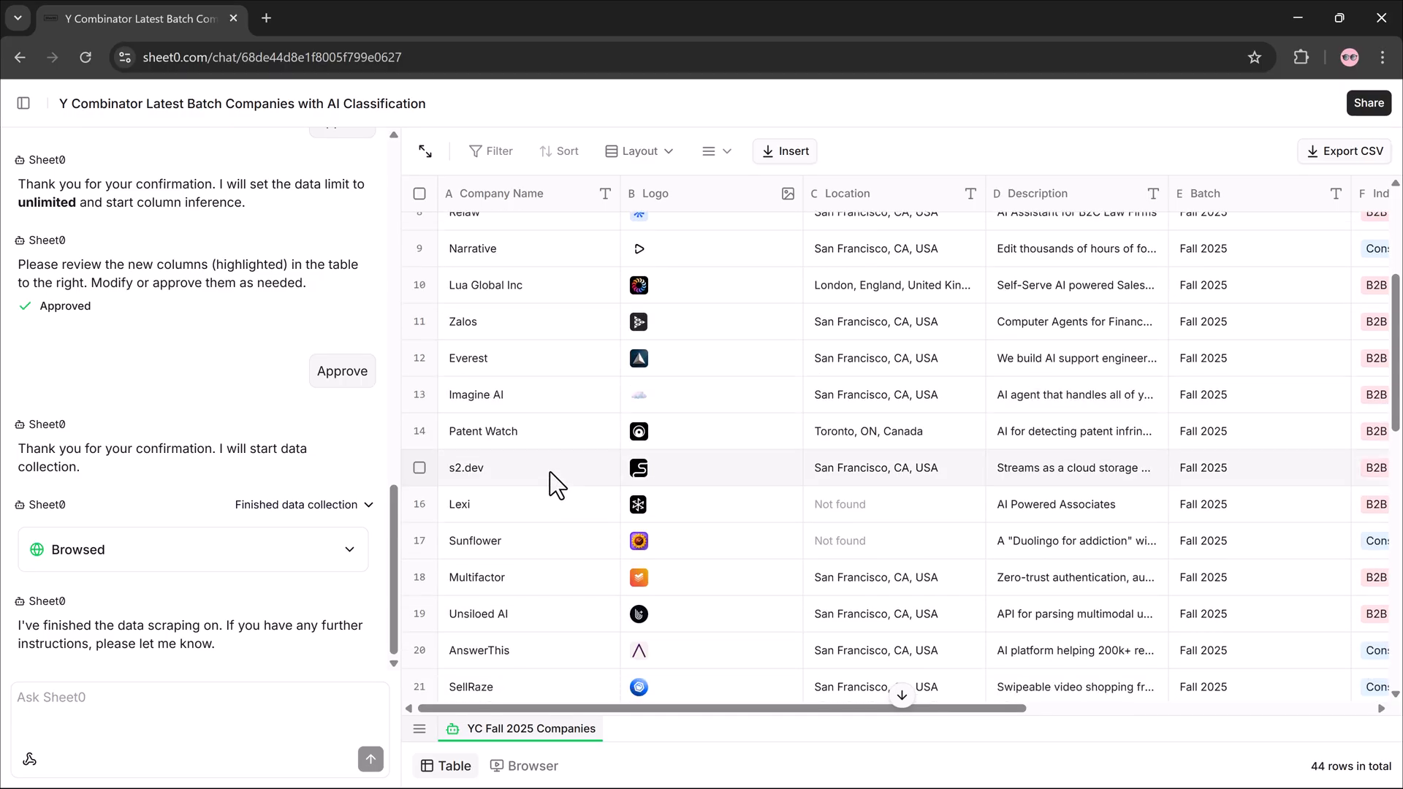
scroll("down", 3)
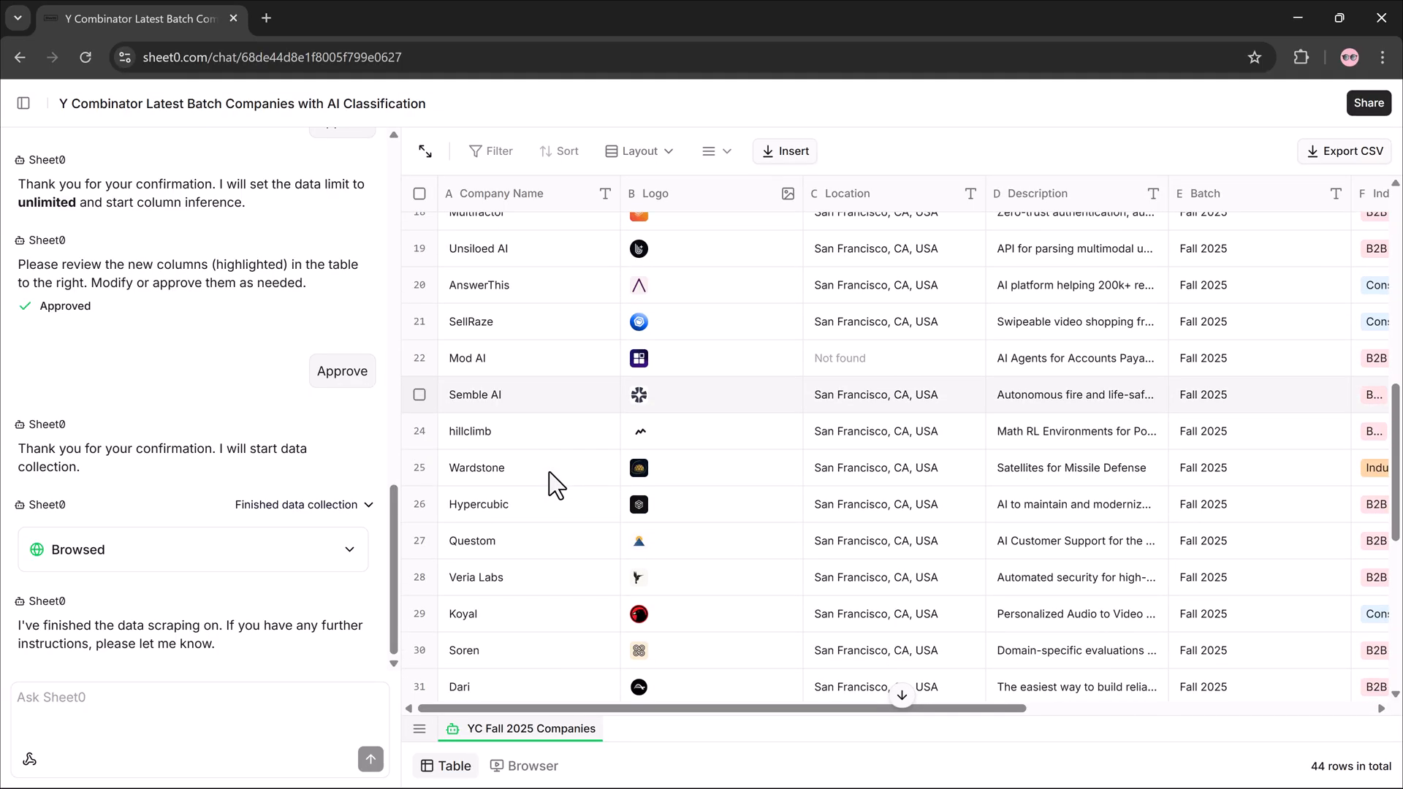
left_click(533, 765)
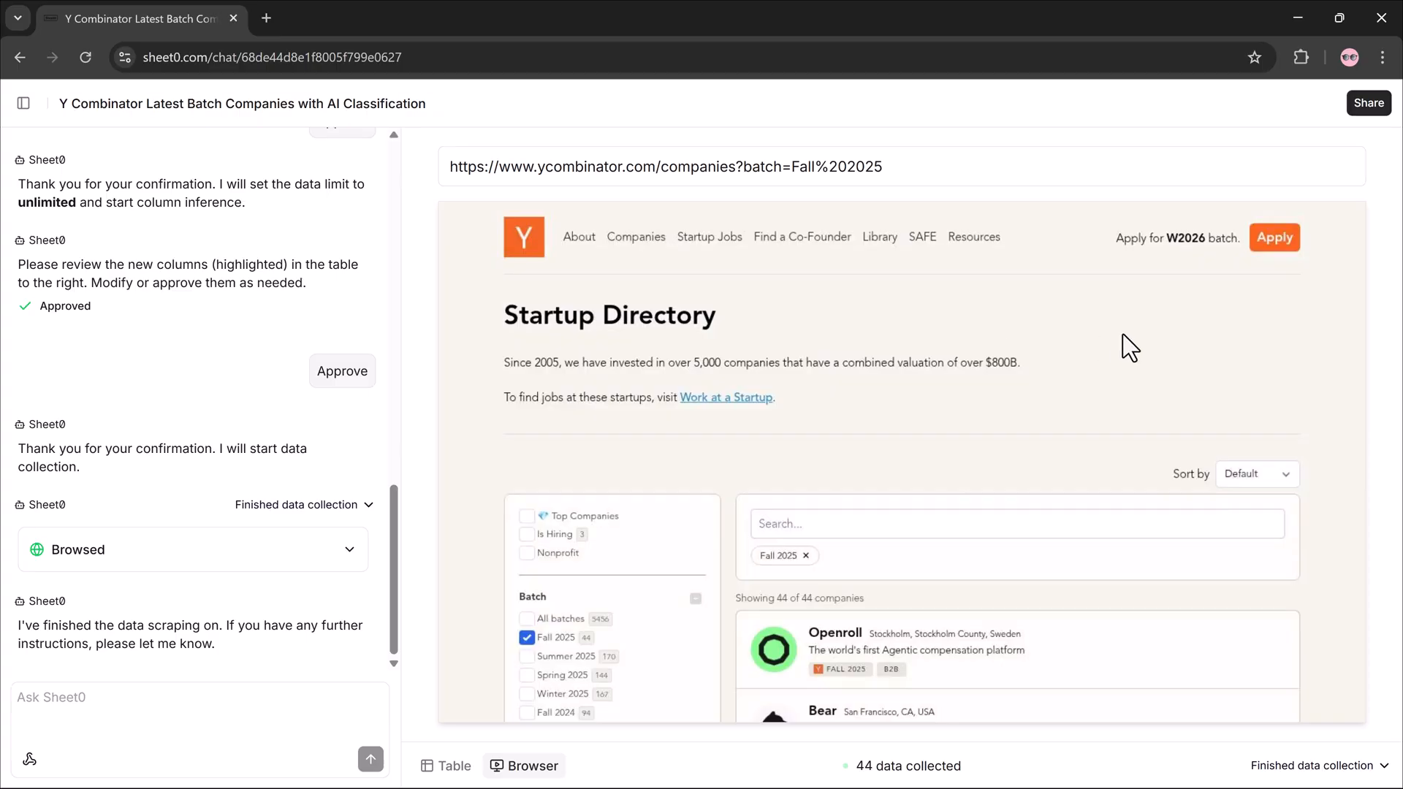
mouse_move(1193, 462)
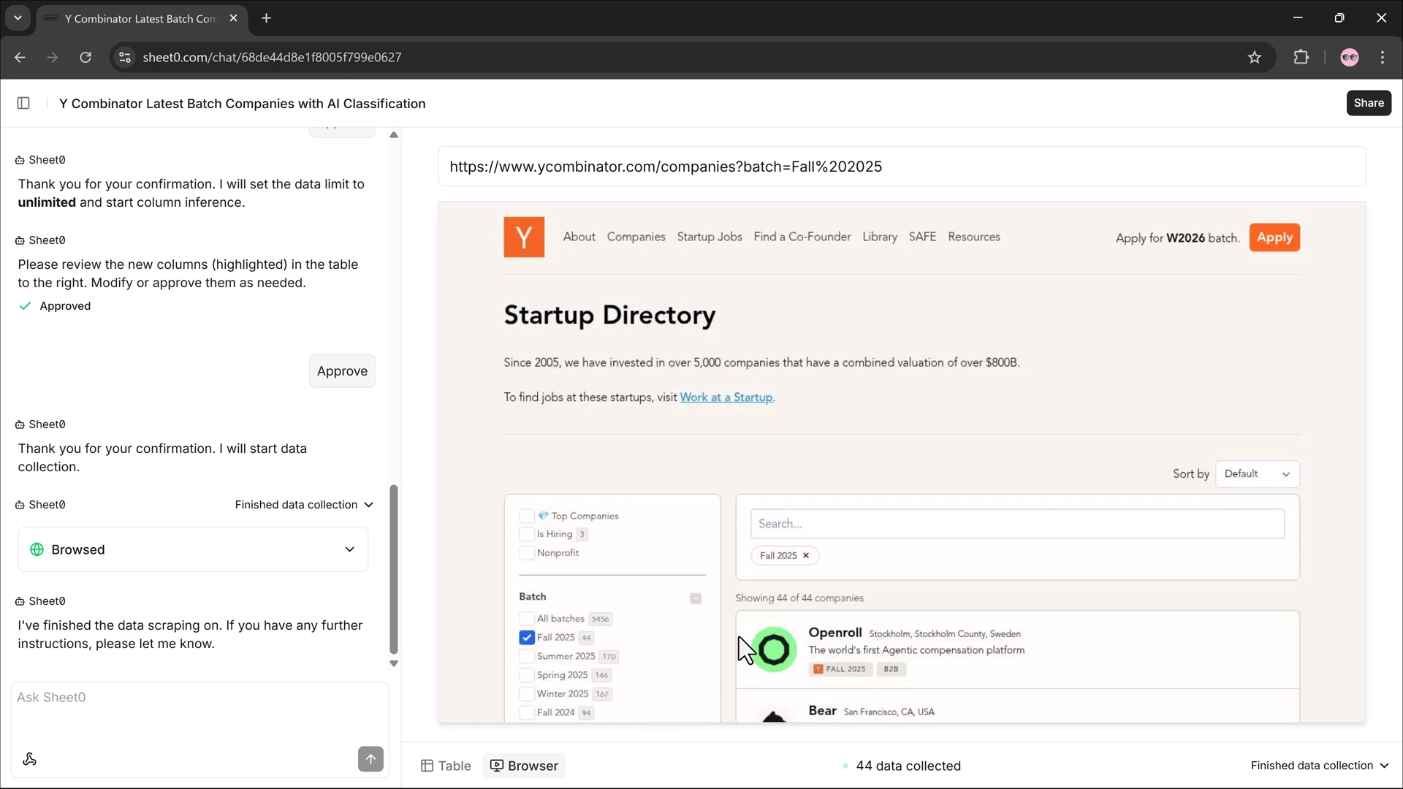
left_click(446, 766)
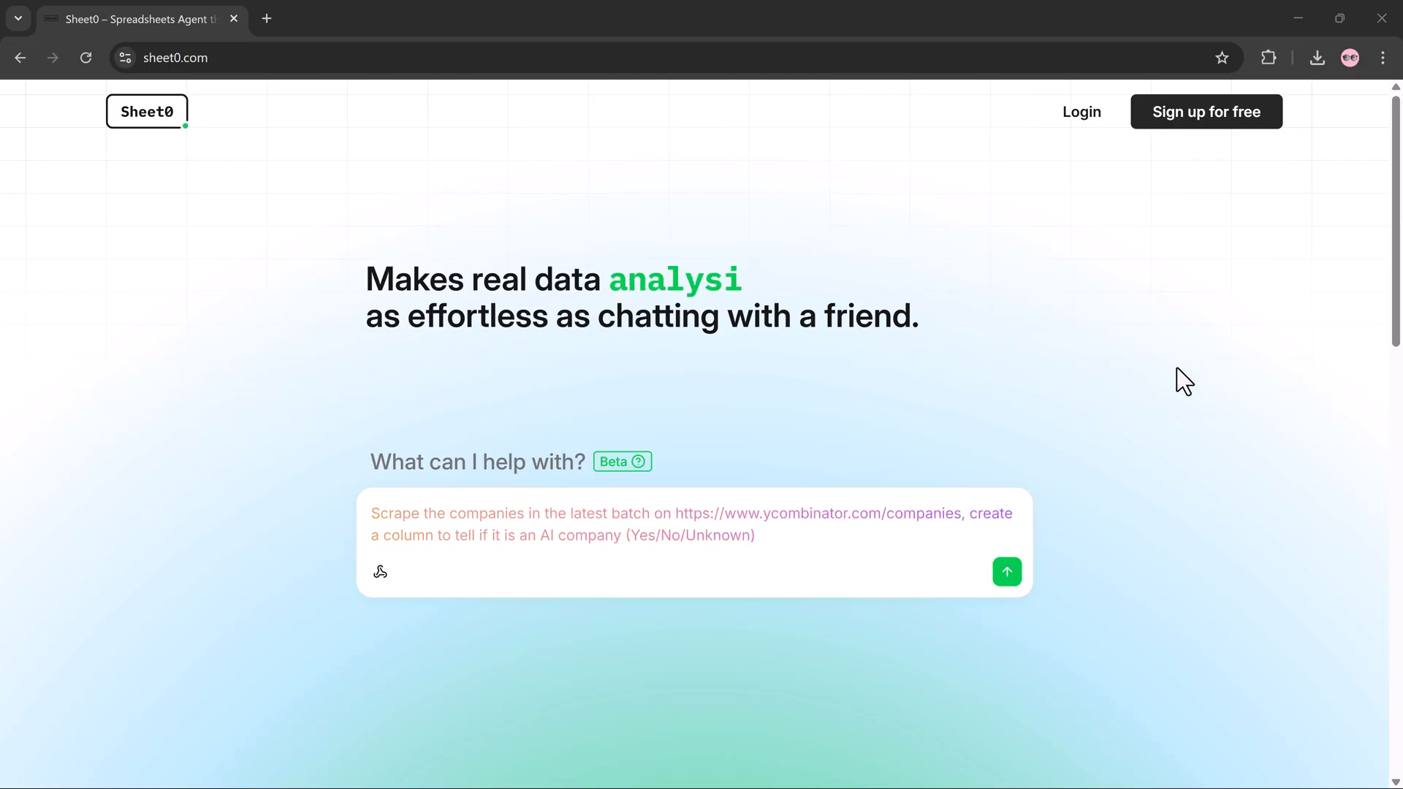
scroll("down", 3)
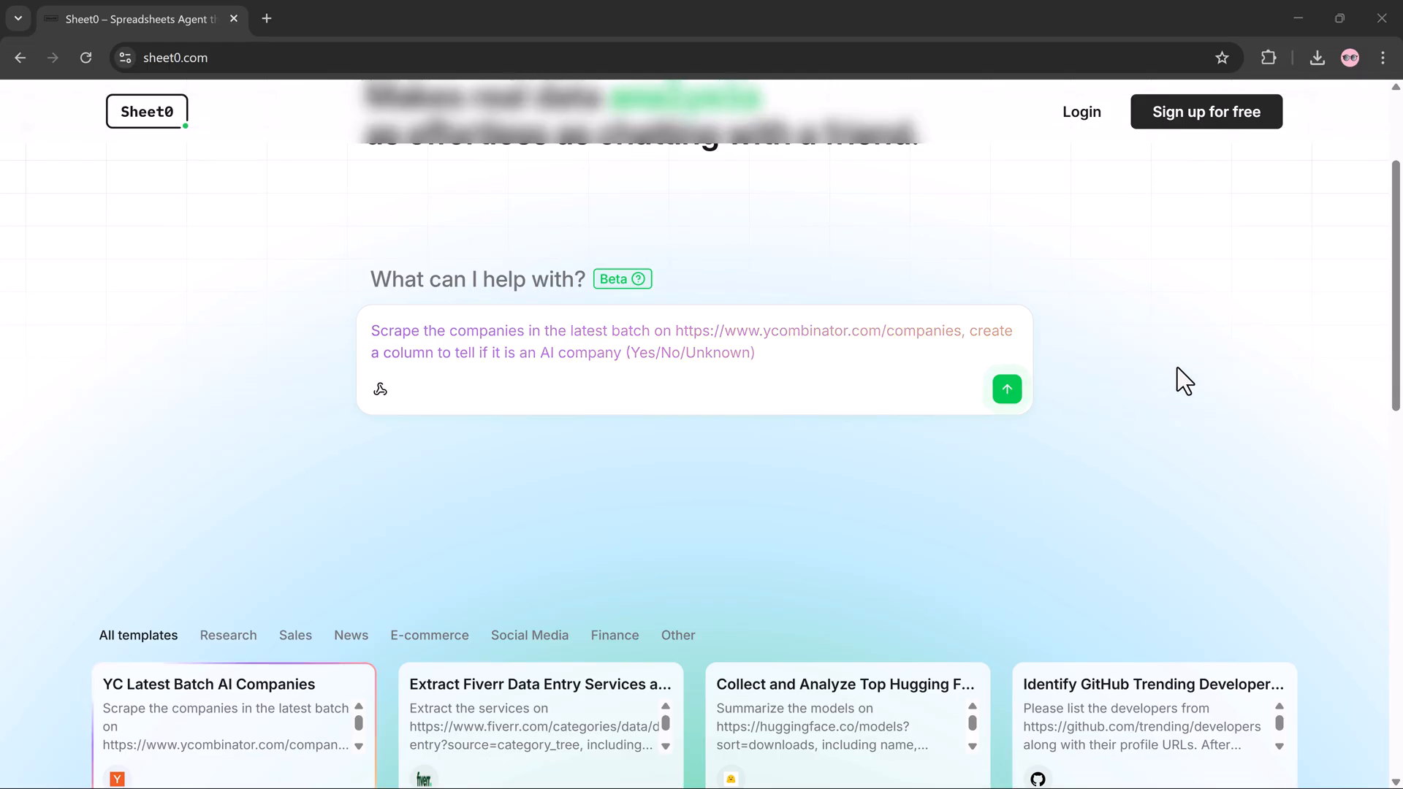
scroll("down", 3)
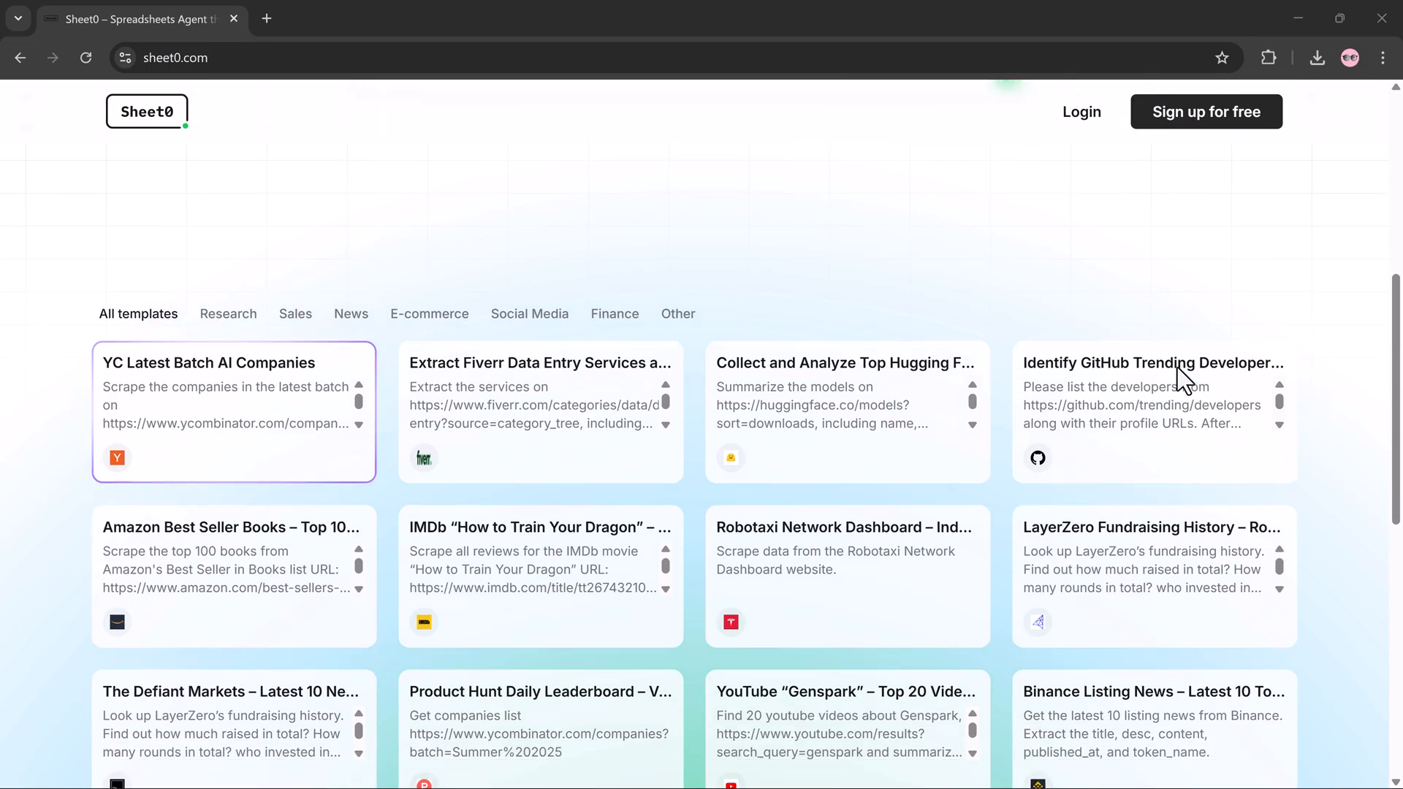
scroll("down", 3)
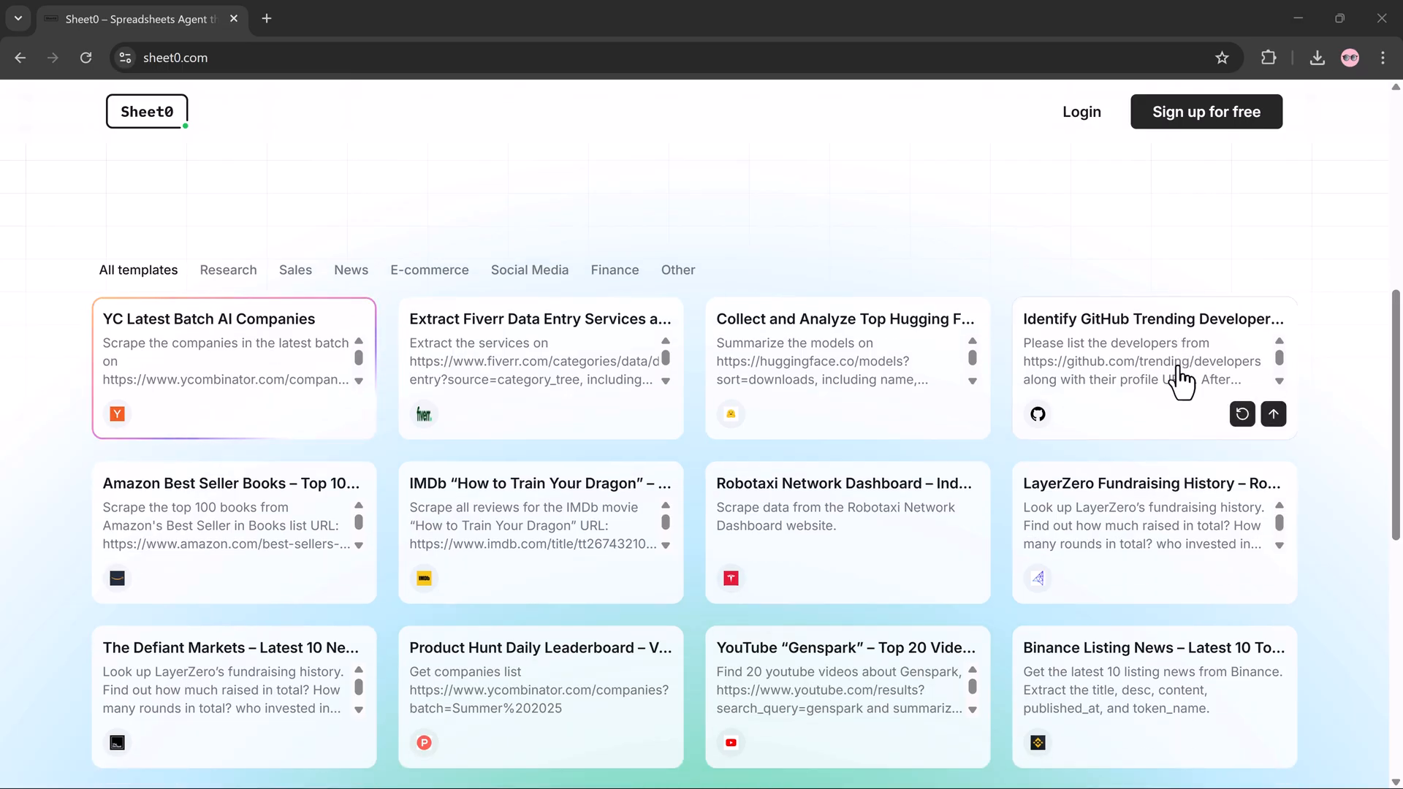